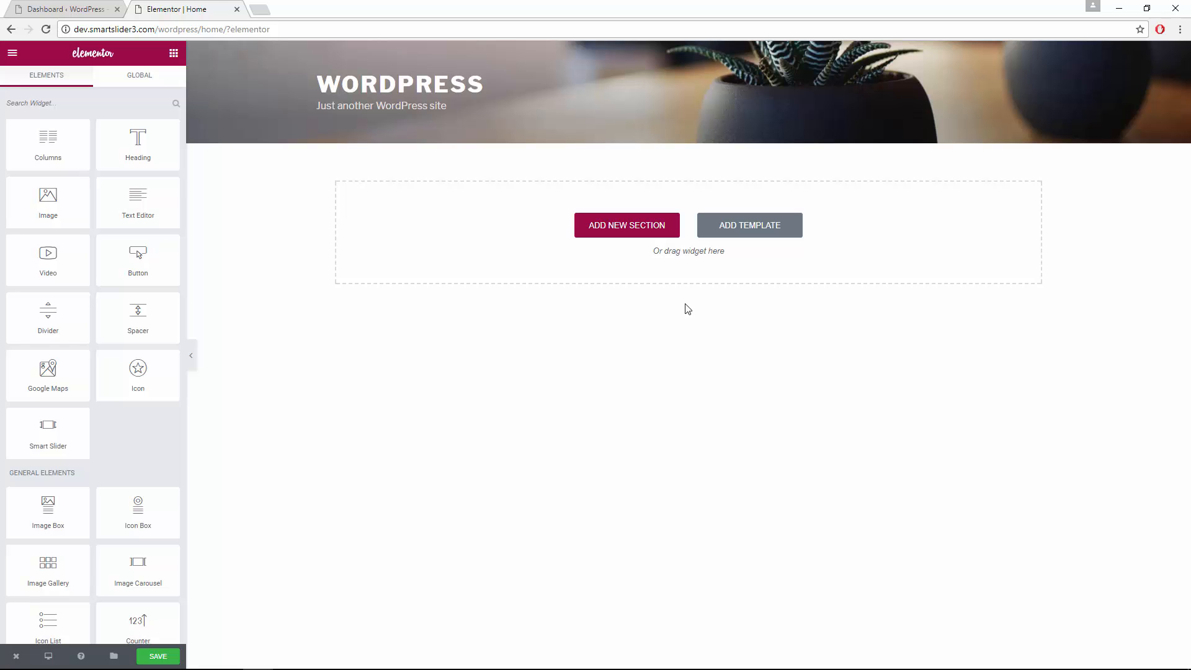
# Insert the Homepage – App predesigned template from the Elementor Library into the empty page
pyautogui.click(749, 225)
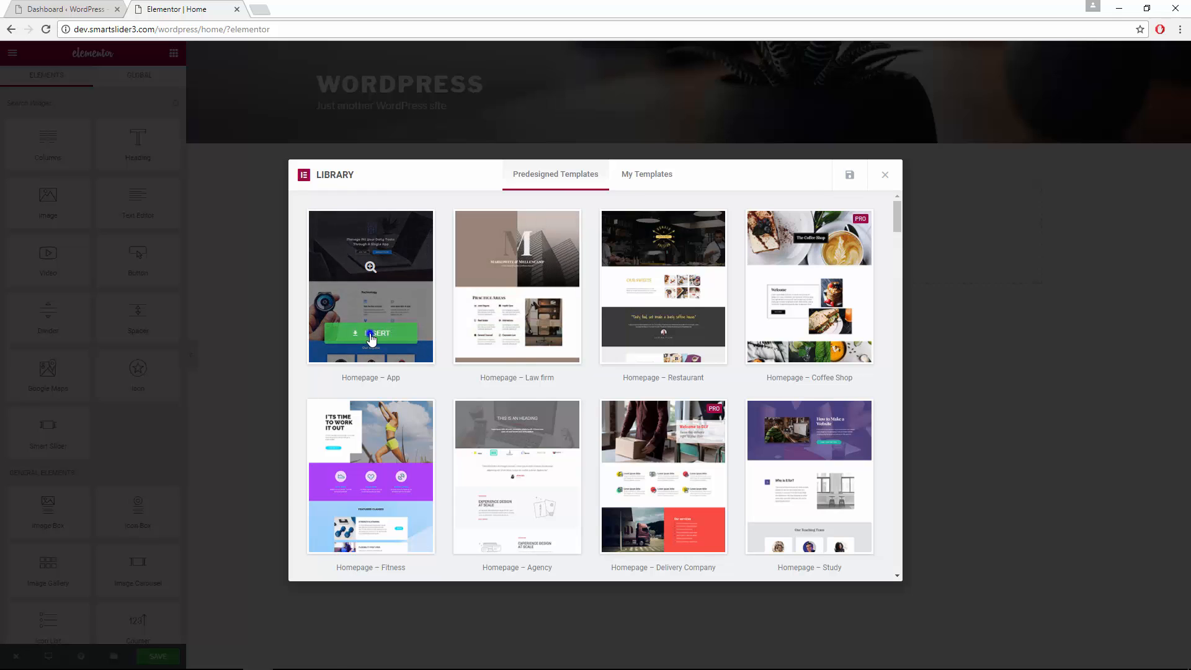
pyautogui.click(371, 332)
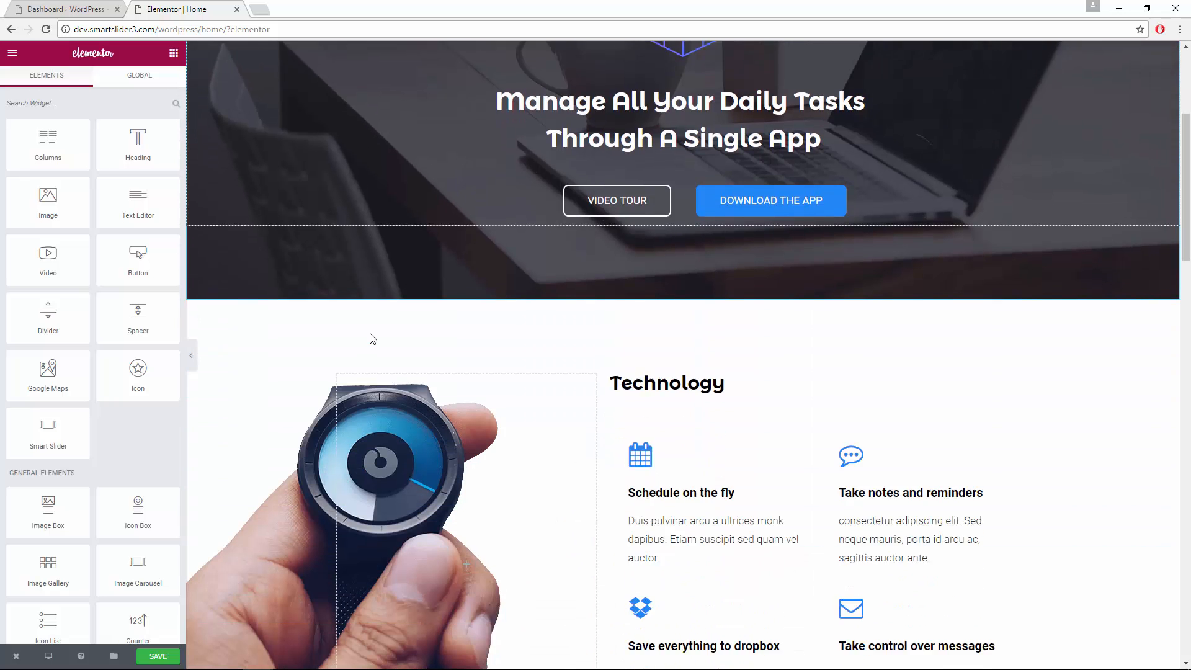
pyautogui.scroll(-3)
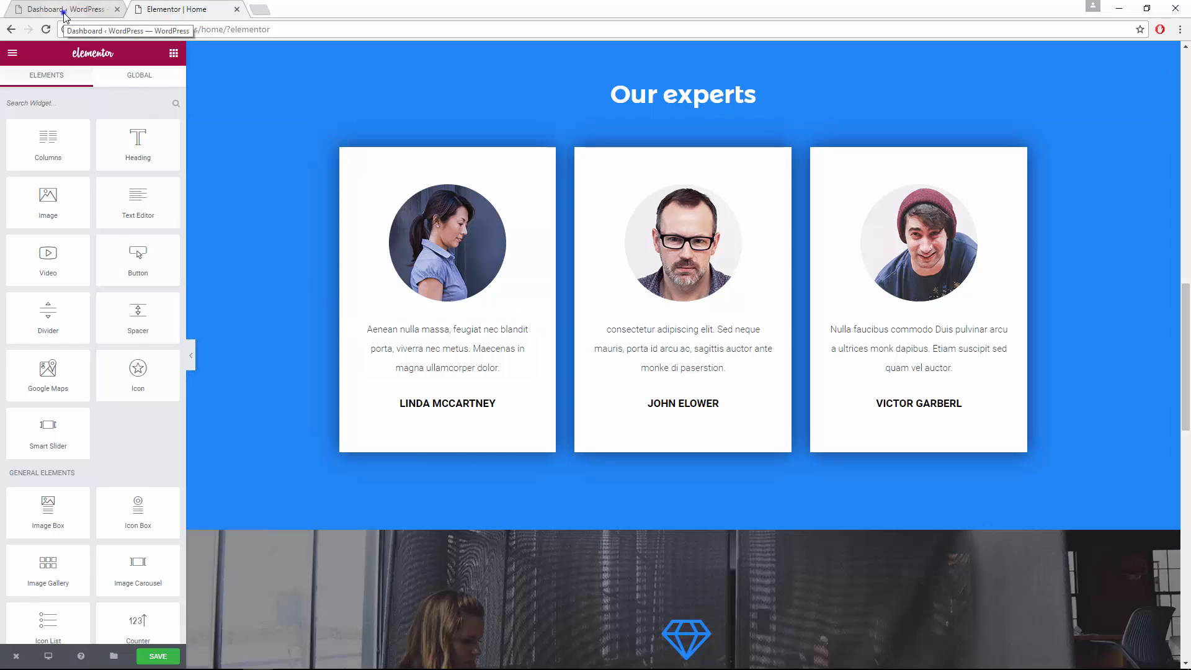
# Go to the WordPress dashboard tab and enter the Smart Slider admin area
pyautogui.click(55, 10)
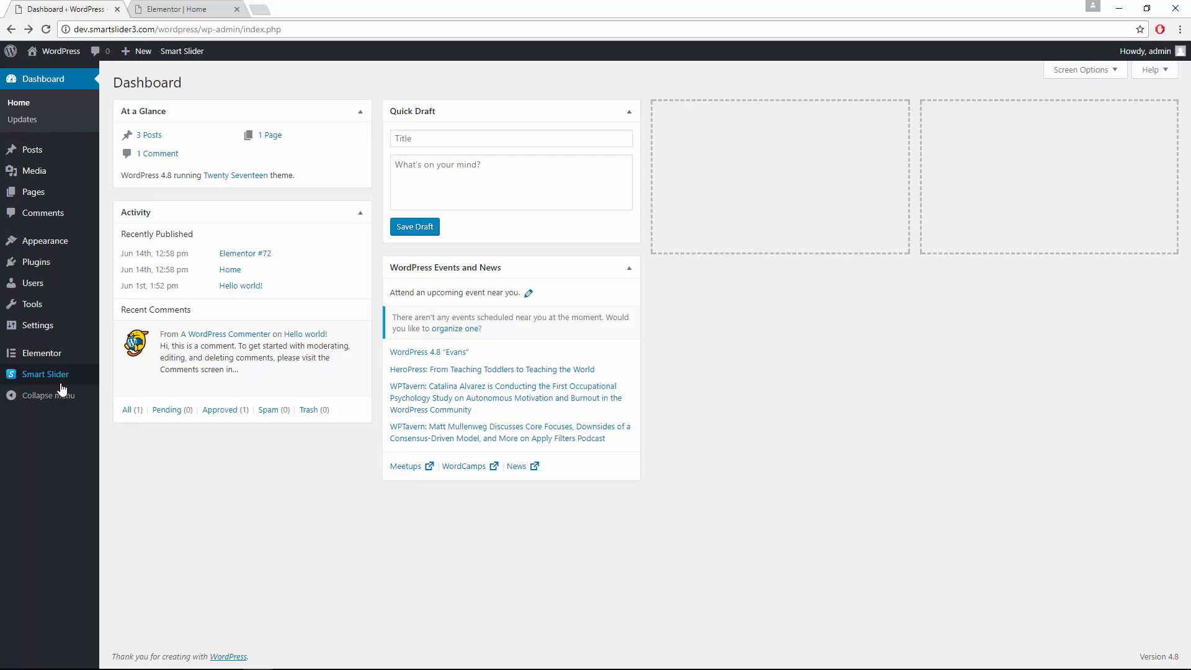
pyautogui.click(45, 375)
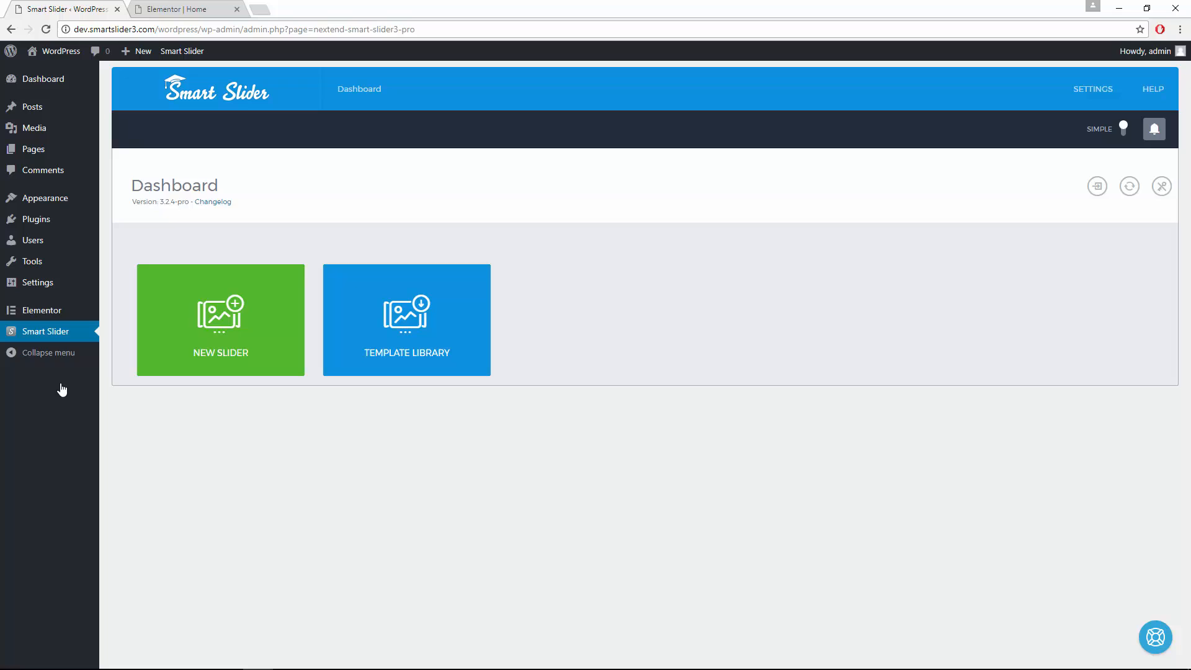
pyautogui.moveTo(84, 387)
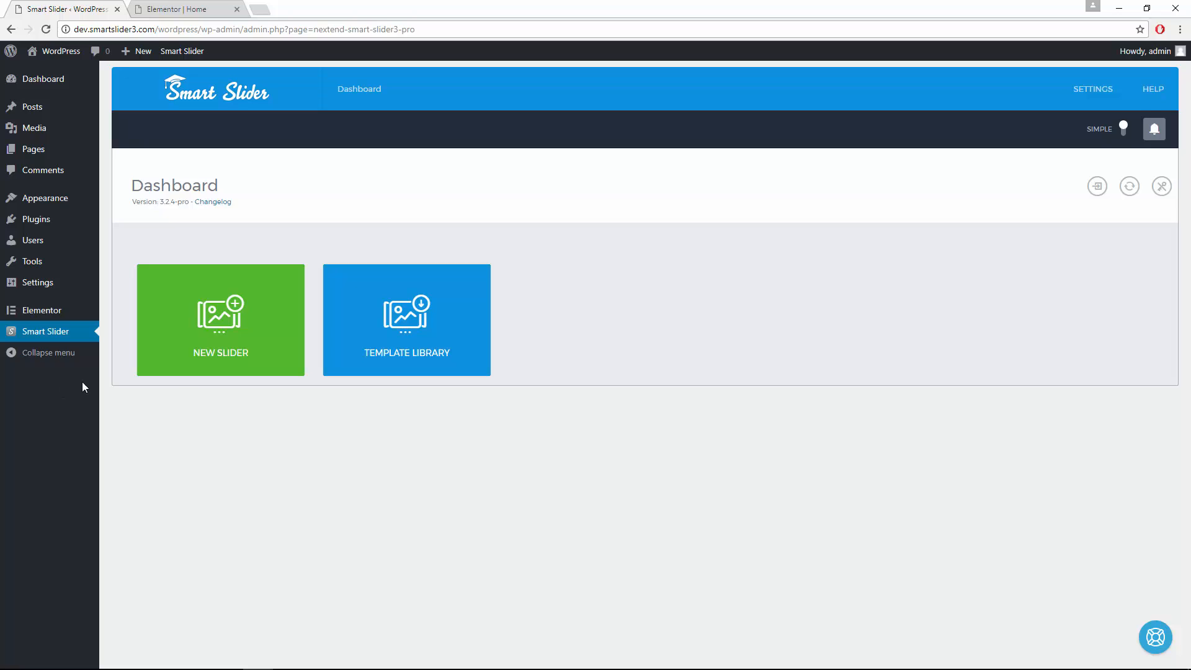
pyautogui.moveTo(387, 295)
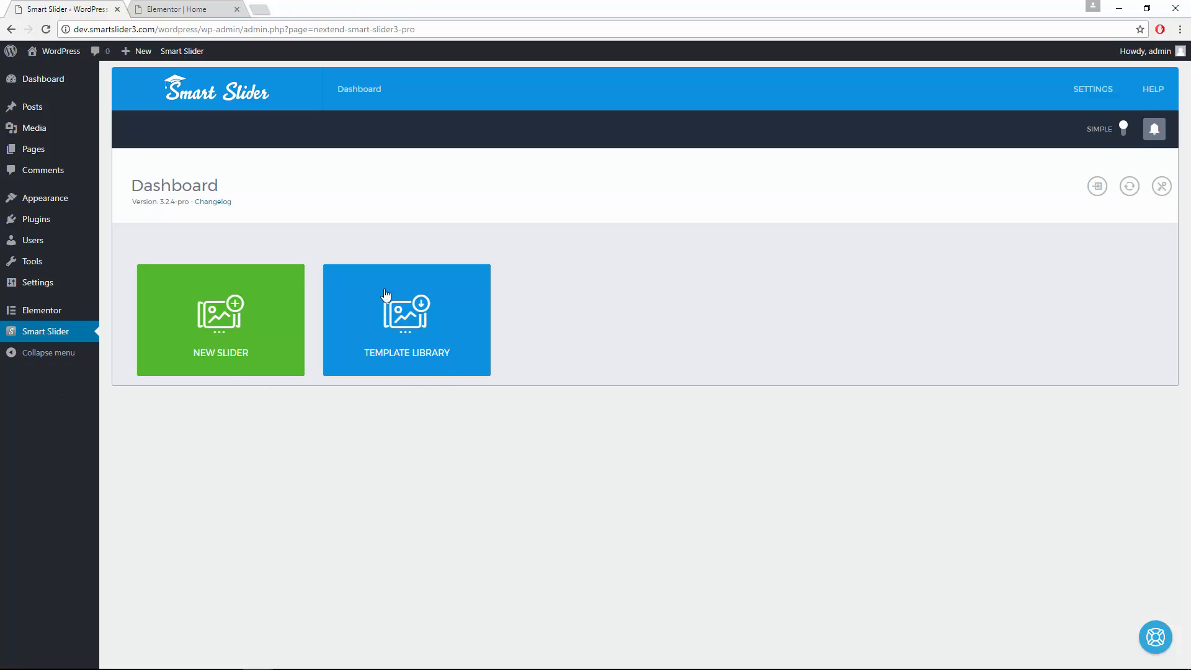
# Import the Ken Burns example slider from the Template Library as Demo Slider - Ken Burns
pyautogui.click(407, 320)
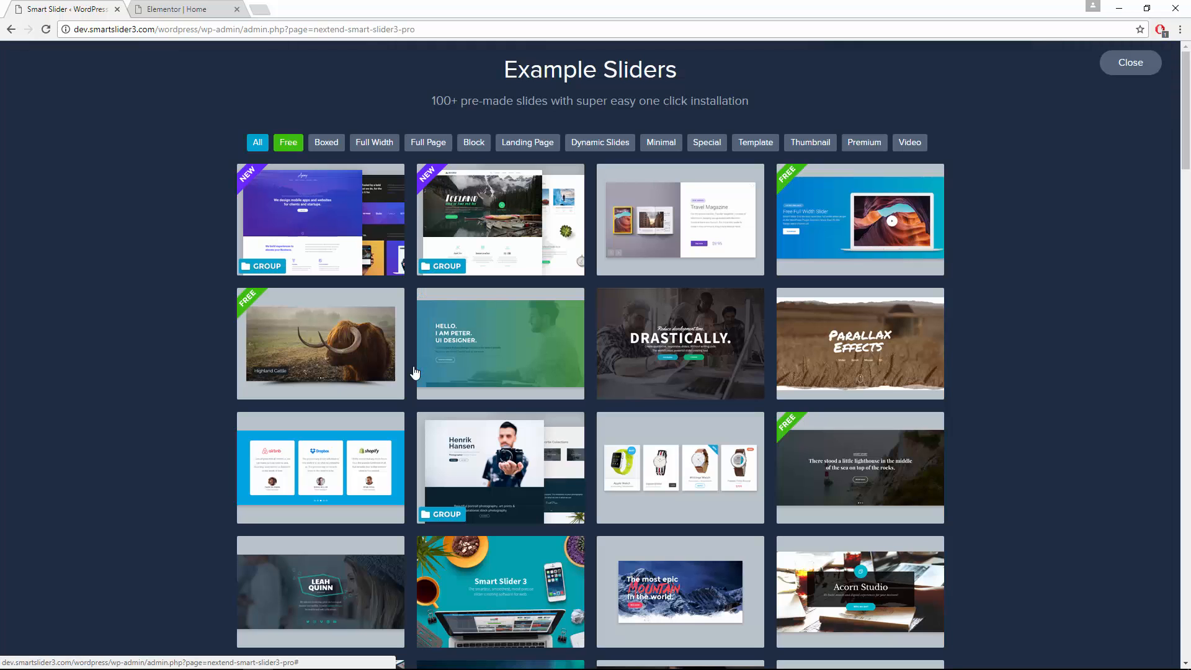
pyautogui.scroll(-3)
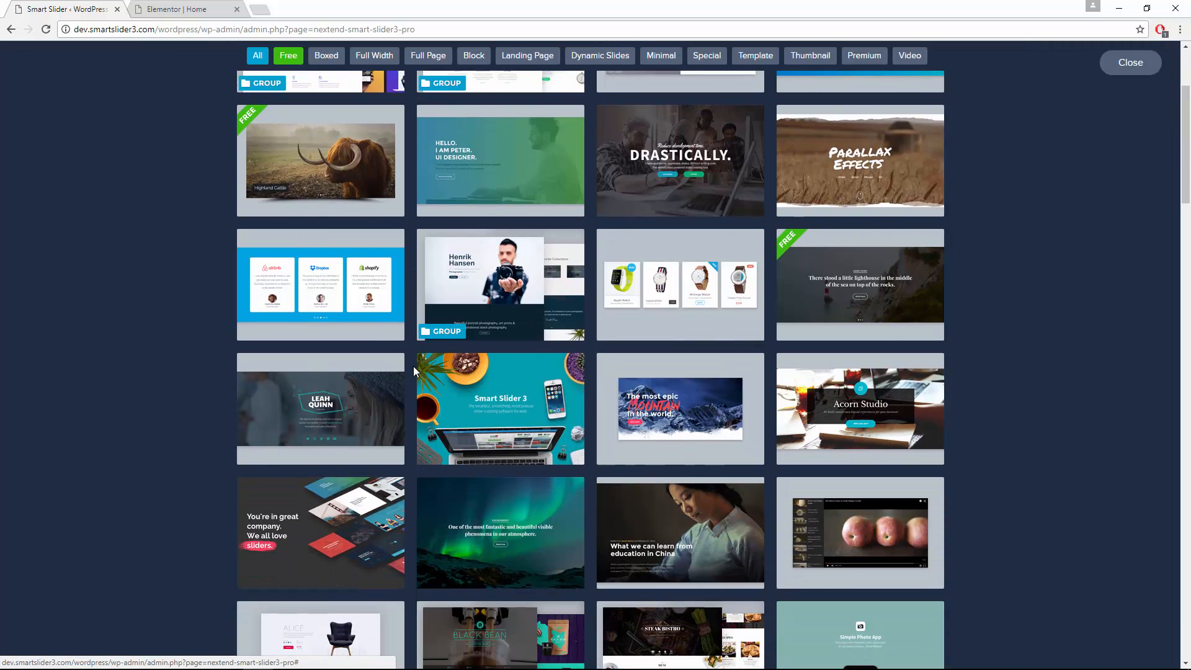
pyautogui.scroll(-3)
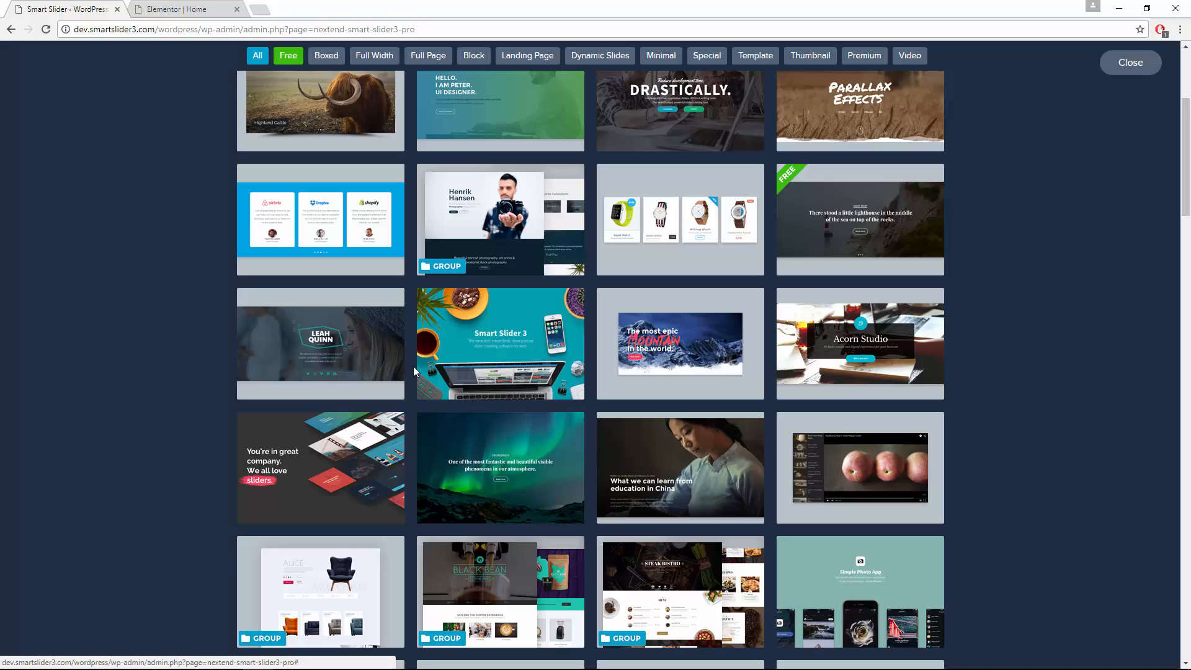
pyautogui.moveTo(859, 369)
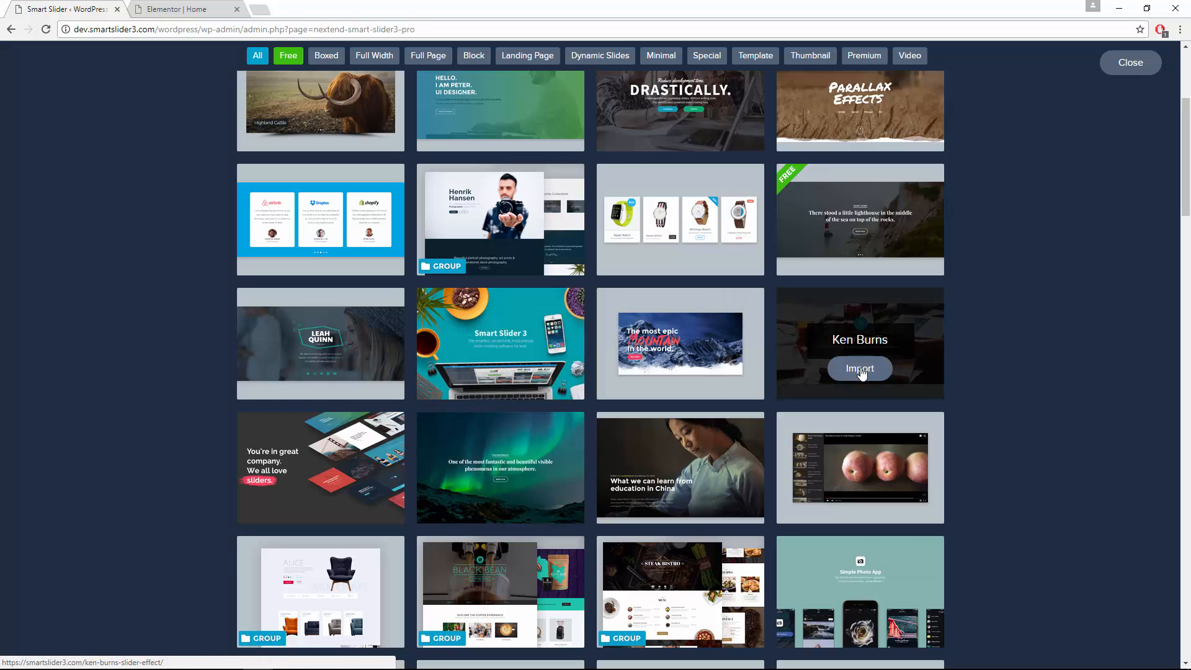
pyautogui.click(859, 368)
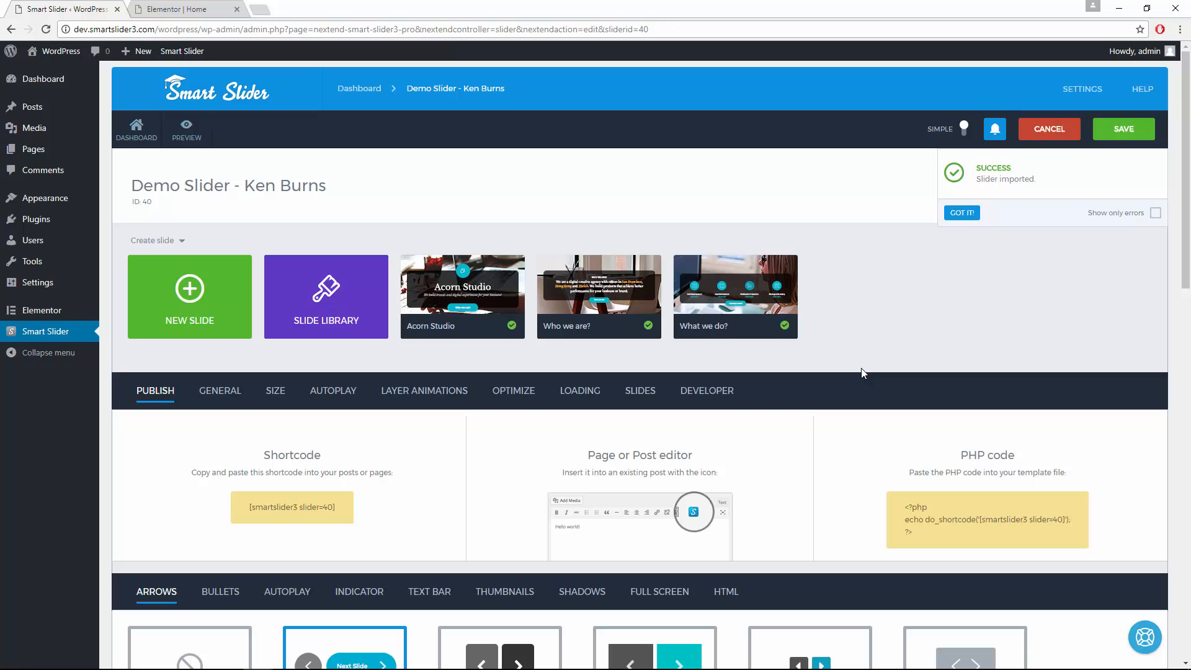
pyautogui.moveTo(191, 130)
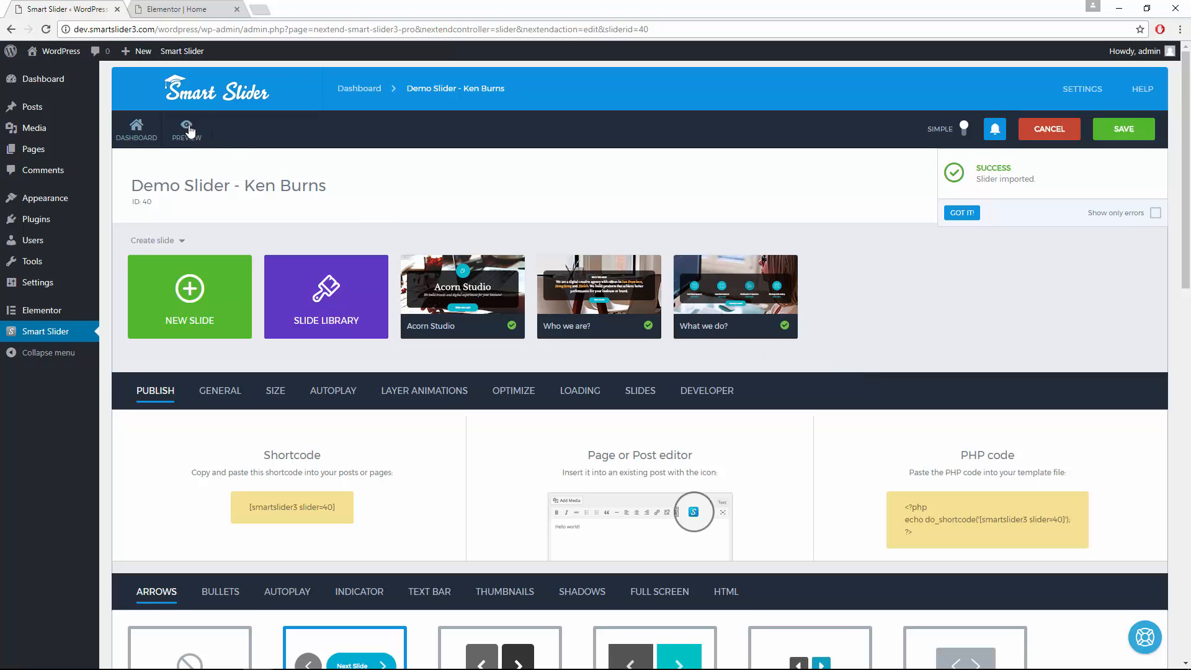
pyautogui.click(186, 129)
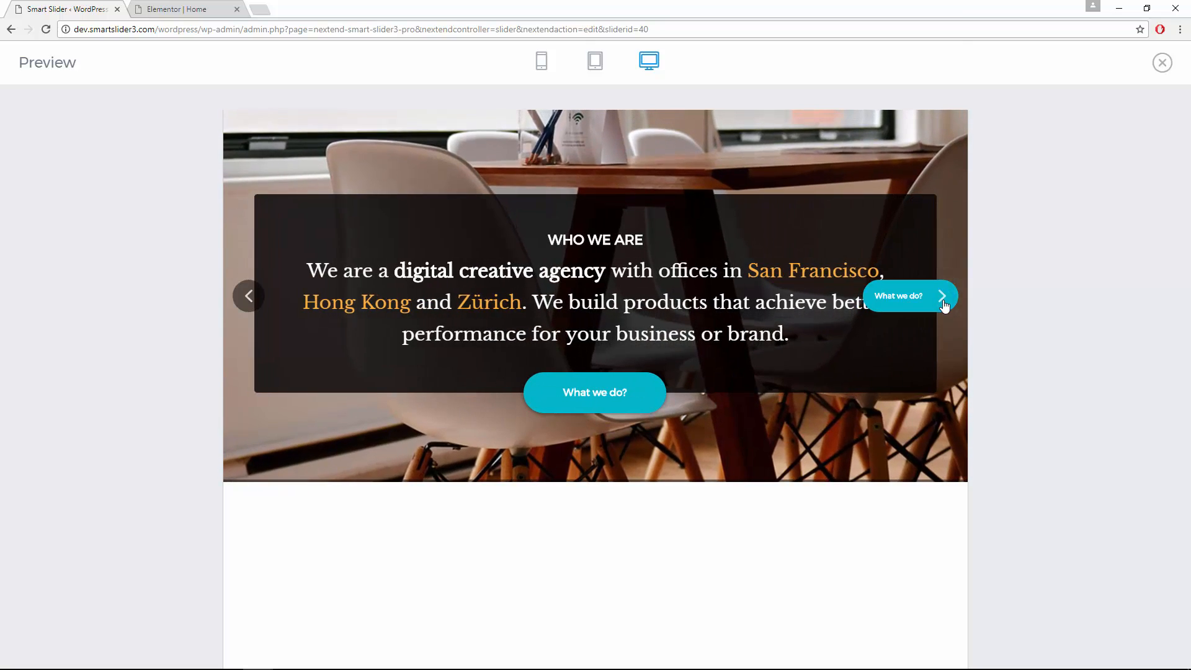
pyautogui.click(942, 297)
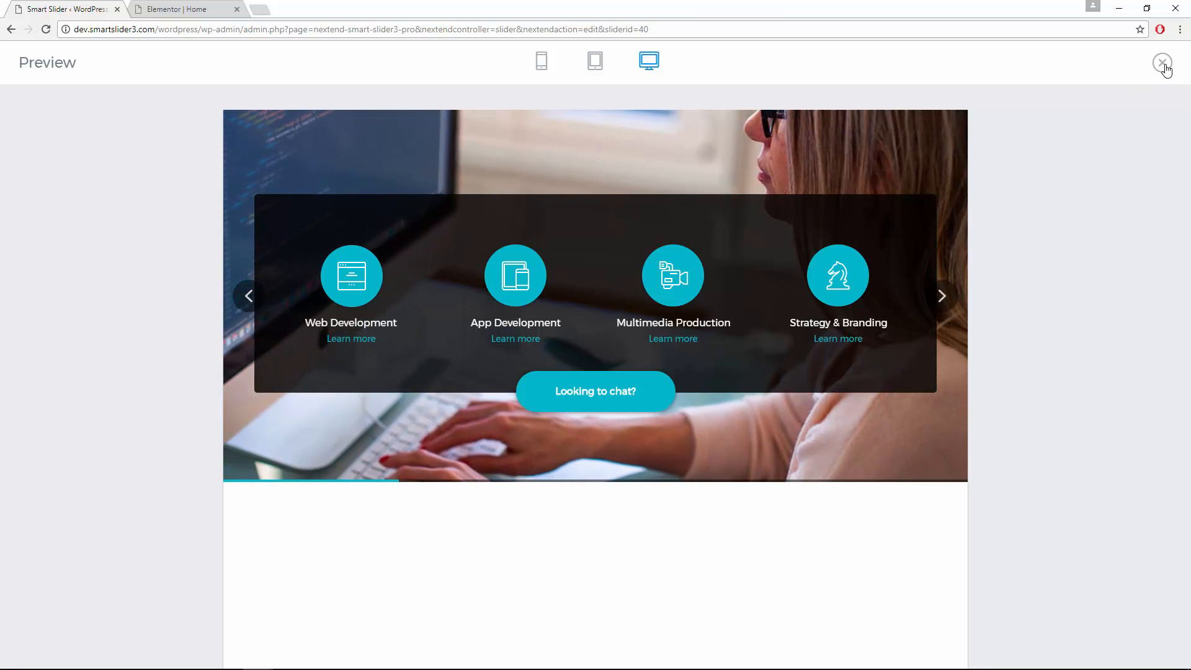
pyautogui.click(1161, 62)
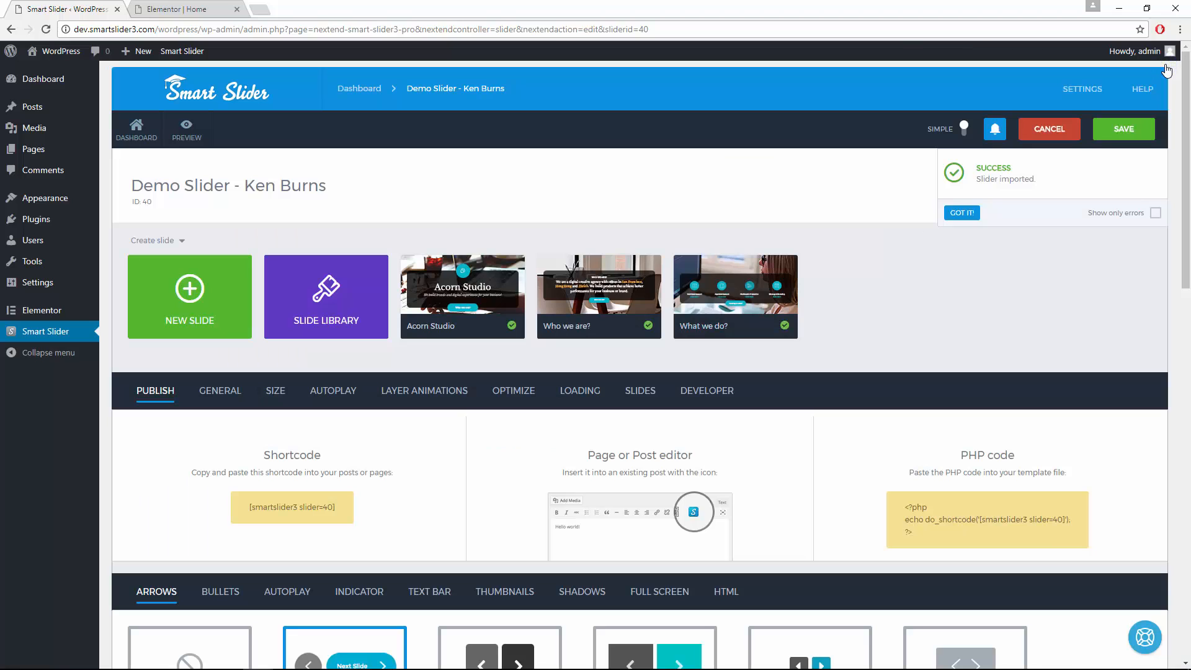
pyautogui.moveTo(877, 123)
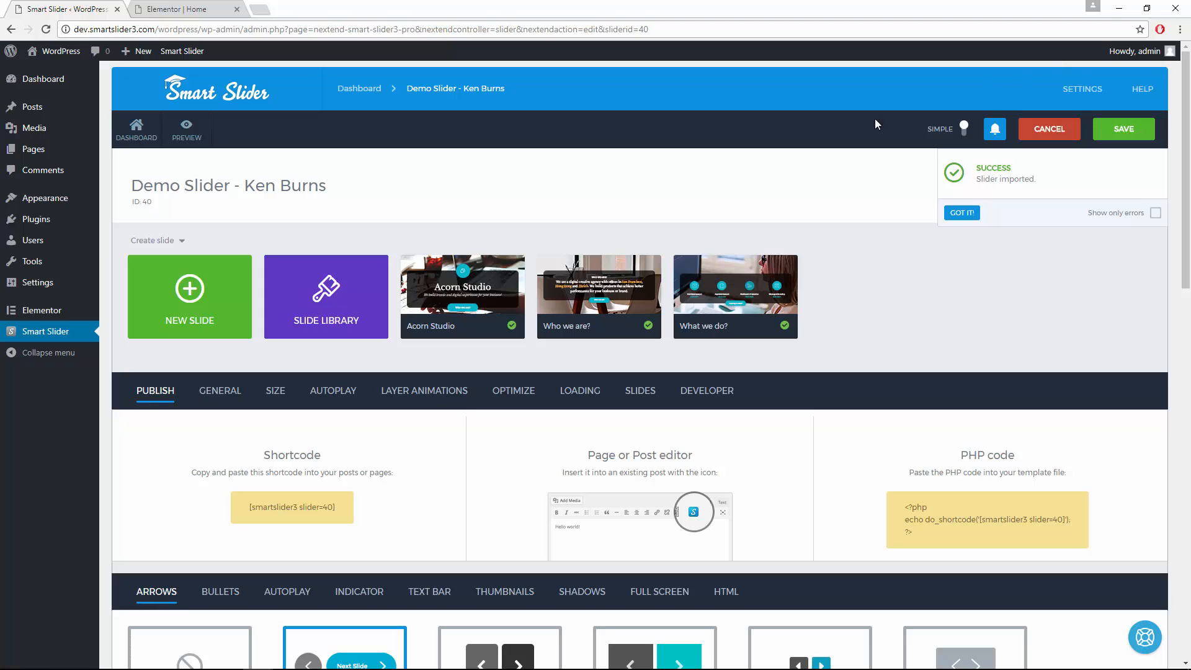
pyautogui.moveTo(467, 299)
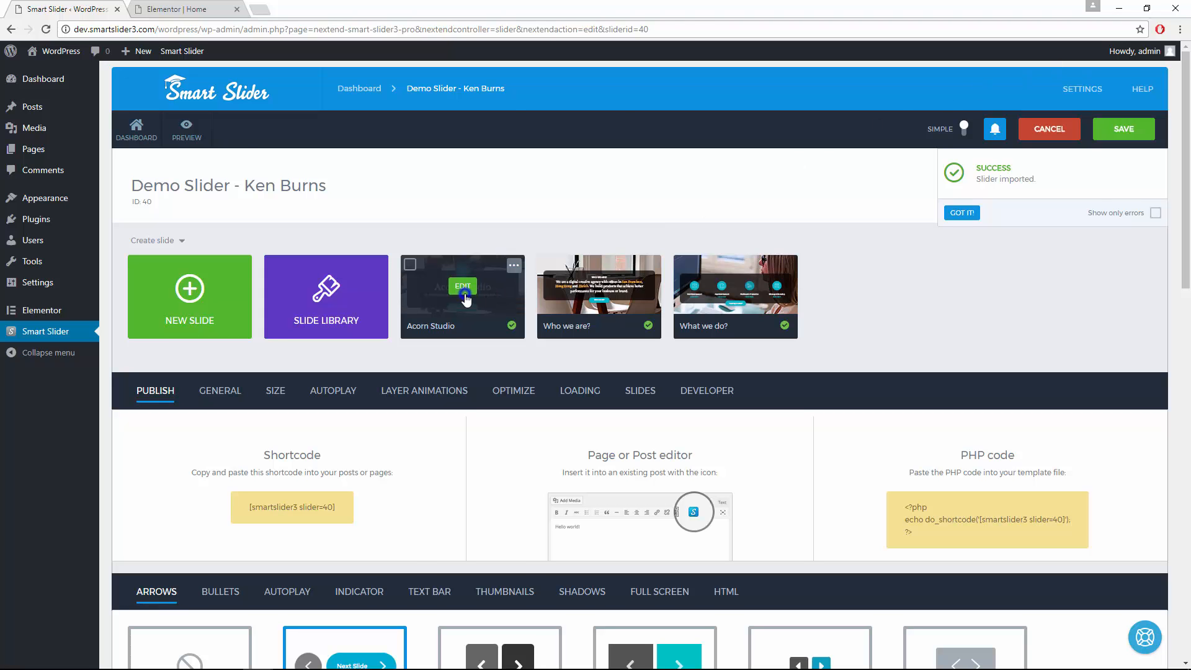
# Replace the Acorn Studio slide heading with 'Elementor Demo' and save the slide
pyautogui.click(461, 285)
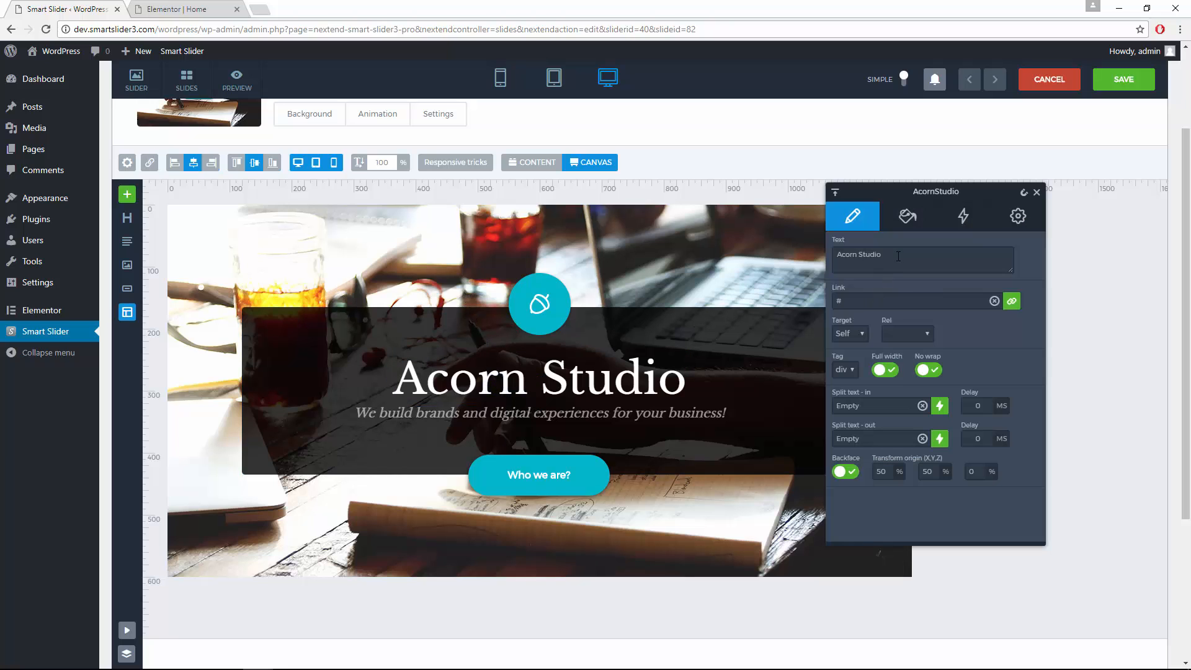
pyautogui.write('El')
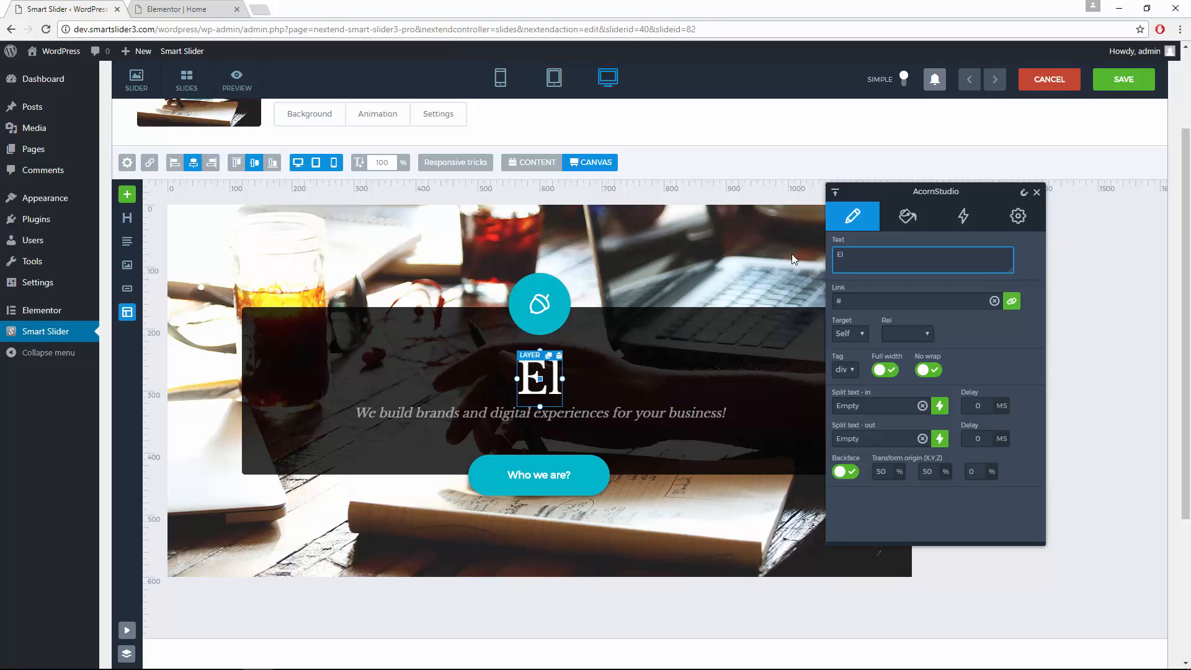
pyautogui.write('Elementor Demo')
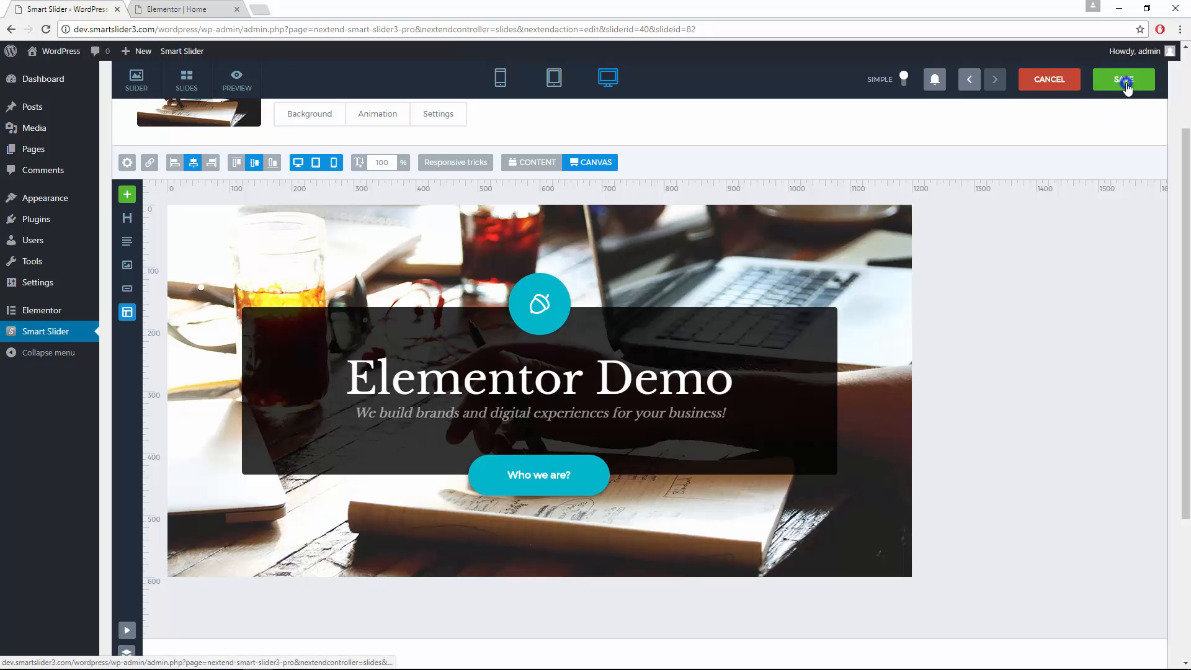
pyautogui.click(1124, 79)
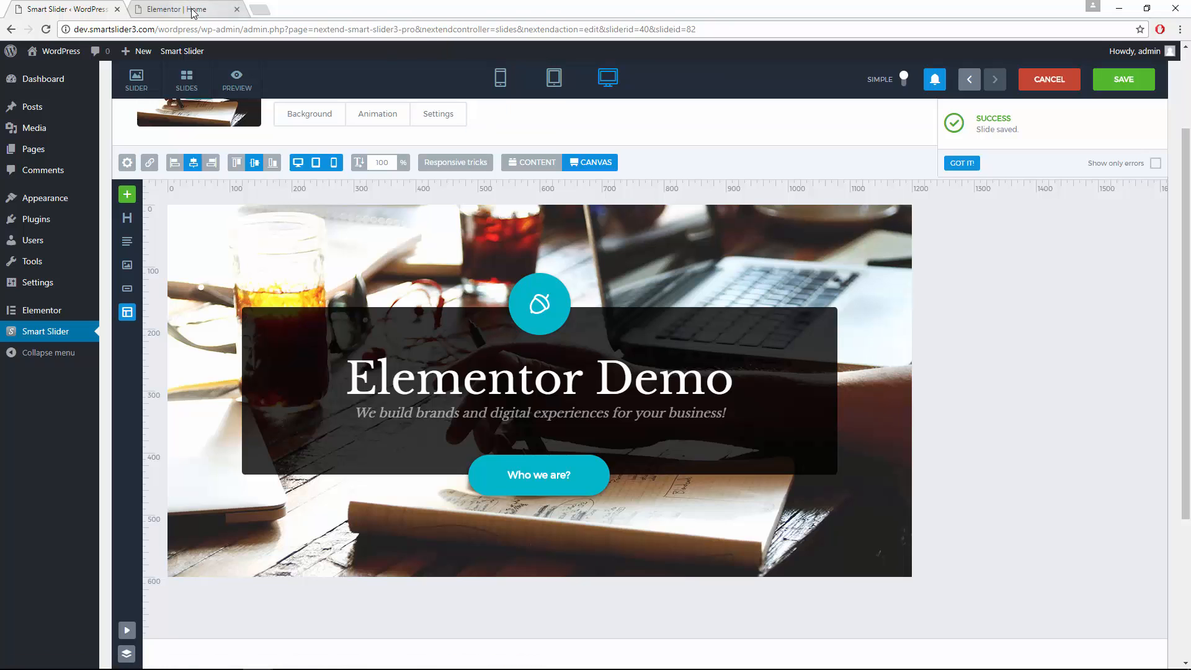
# Back in Elementor, add an empty single-column section above the hero, below the header
pyautogui.click(180, 10)
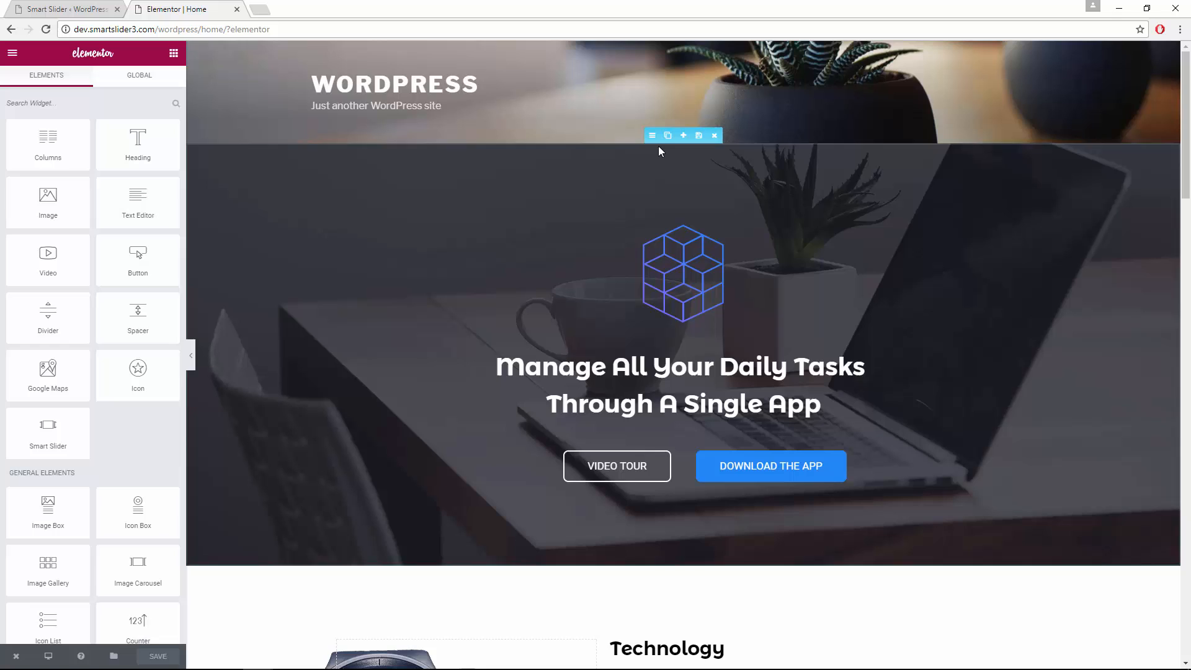
pyautogui.moveTo(682, 135)
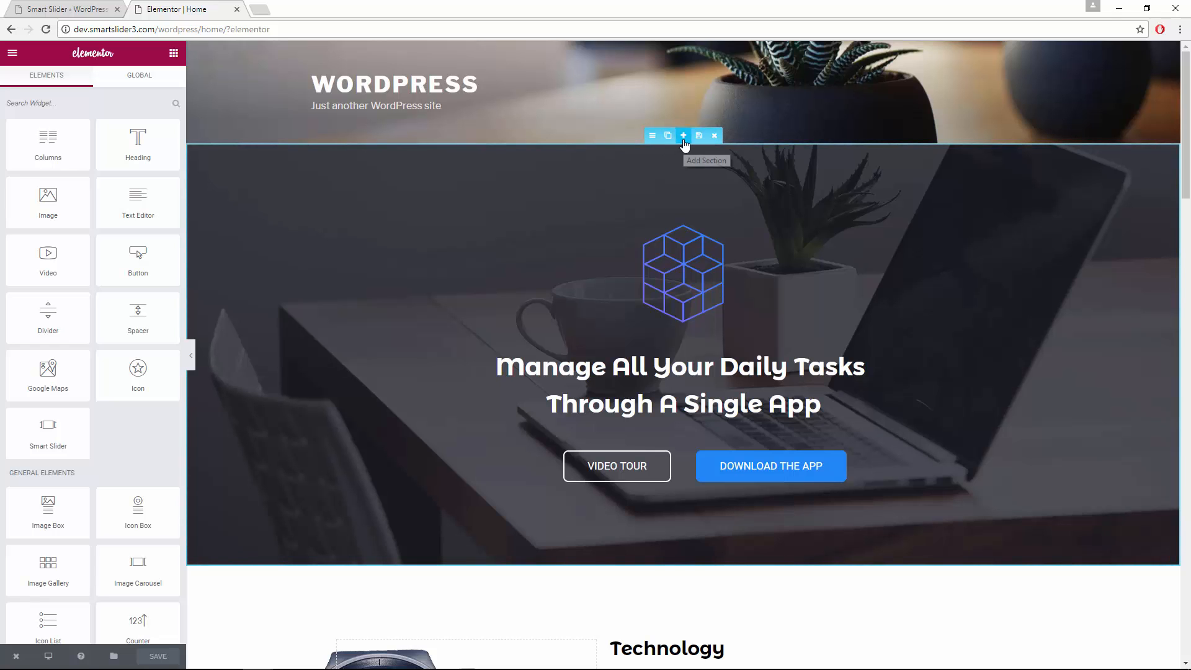
pyautogui.click(682, 135)
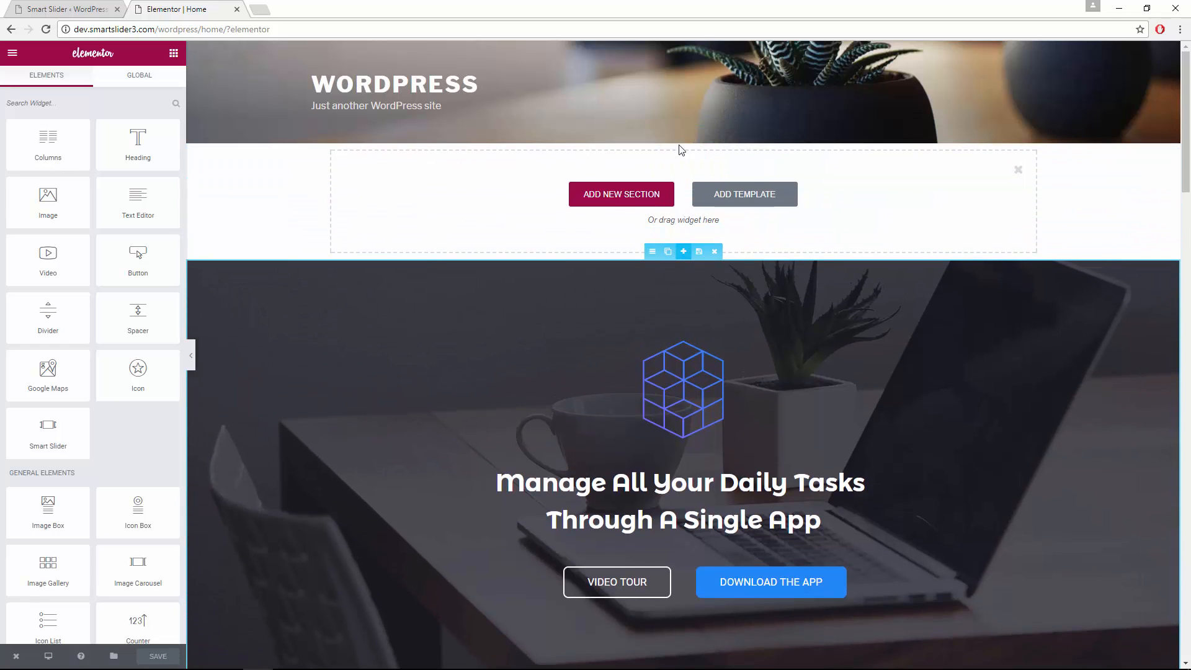
pyautogui.click(621, 194)
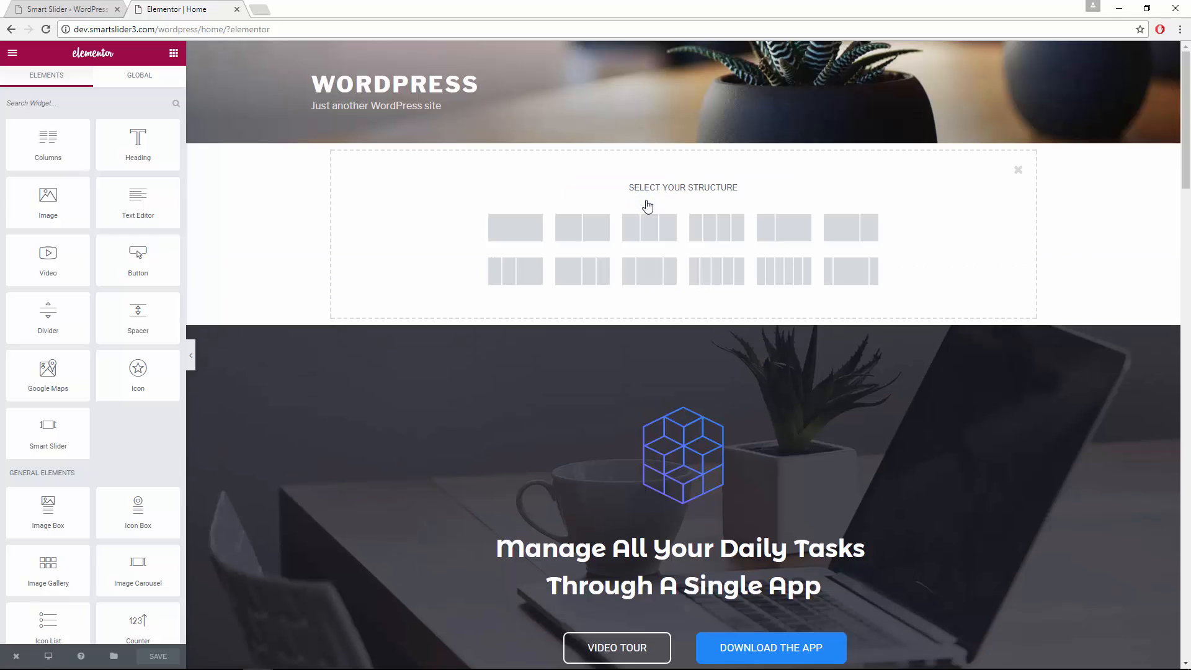
pyautogui.moveTo(515, 228)
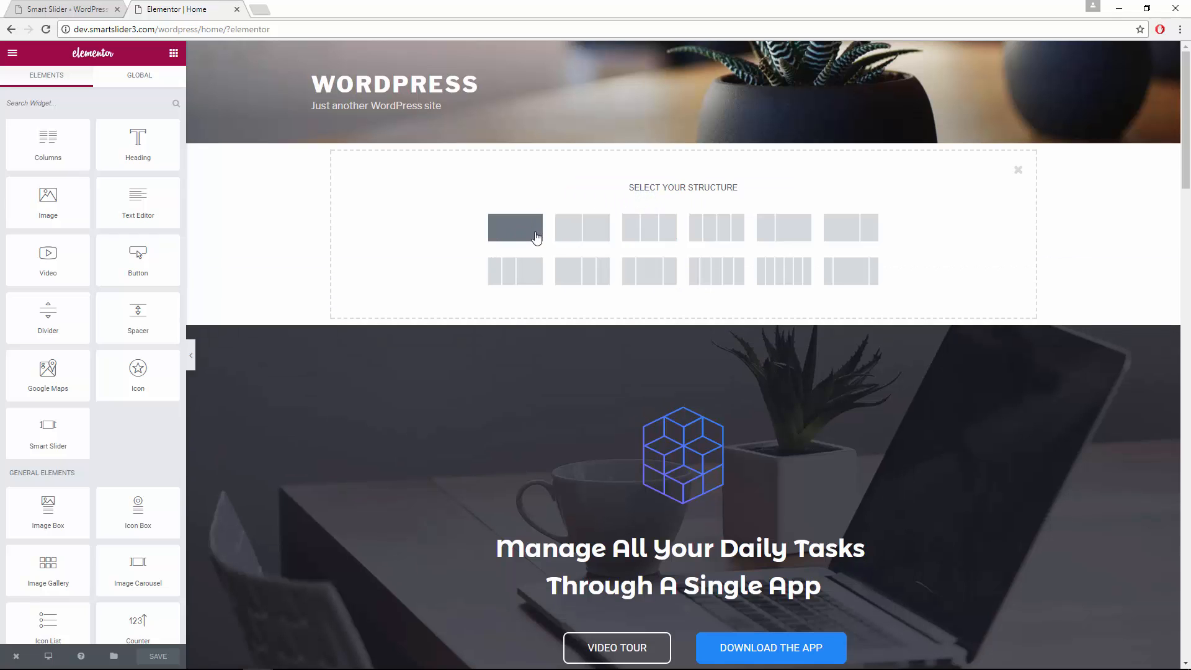
pyautogui.click(516, 228)
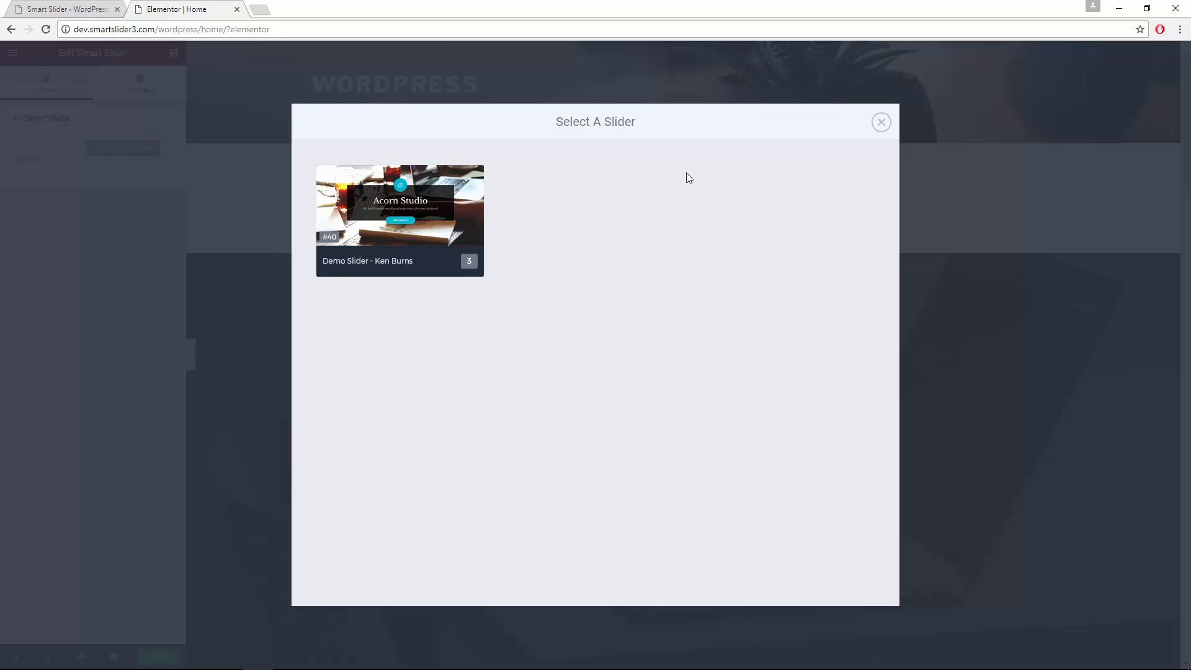
pyautogui.moveTo(407, 229)
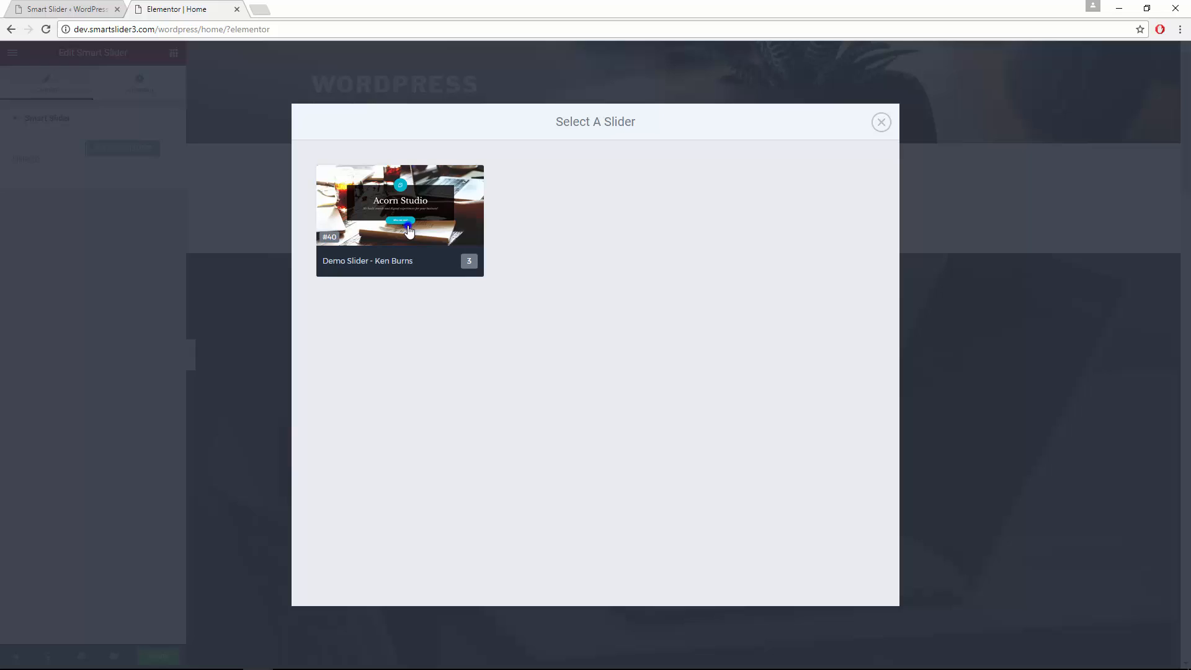
# Fill the new section with Demo Slider - Ken Burns, then return to the Smart Slider tab
pyautogui.click(399, 220)
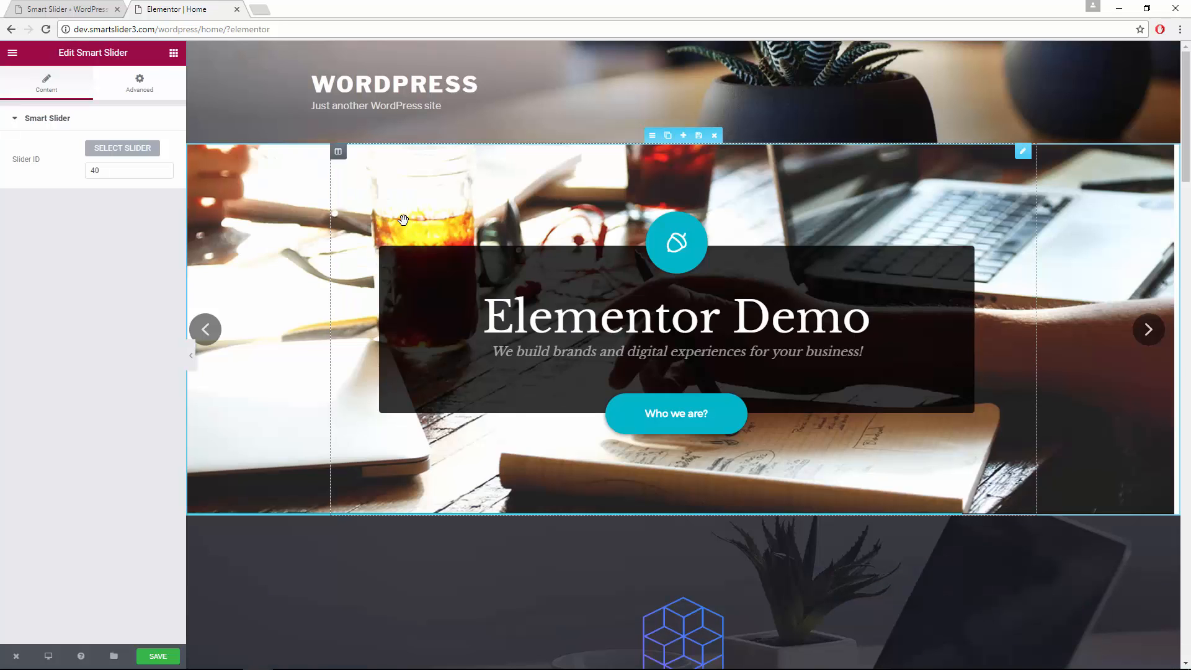
pyautogui.click(1148, 330)
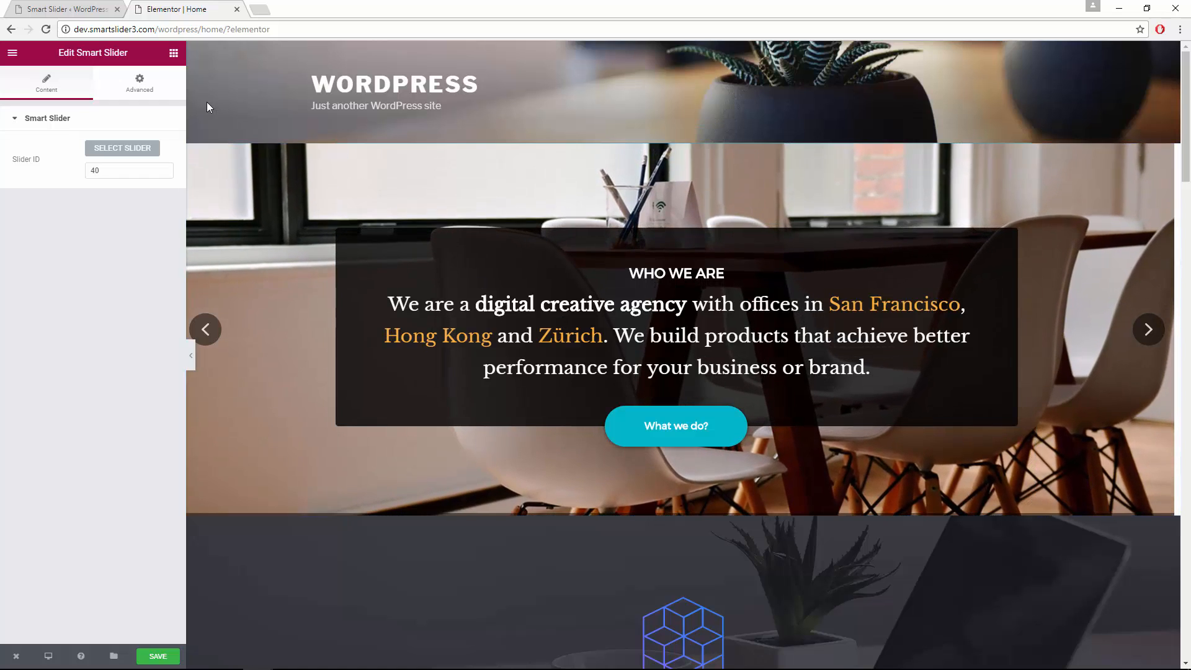
pyautogui.click(60, 8)
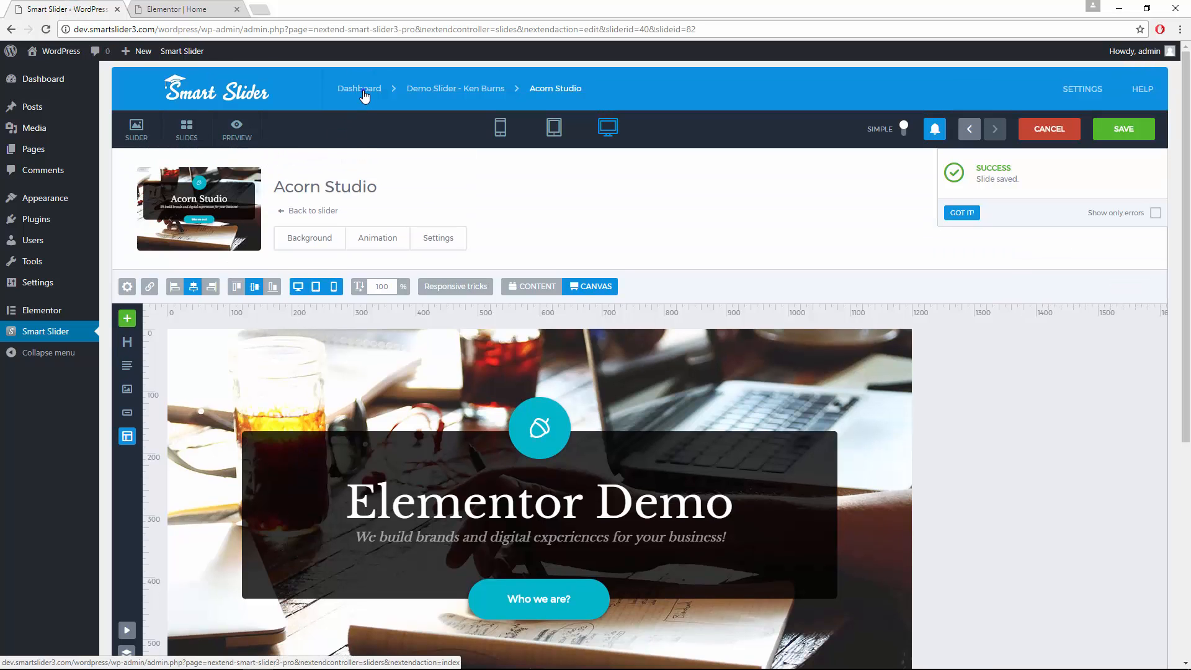
# From the dashboard, create a new slider named Testimonial with the Full width preset
pyautogui.click(359, 88)
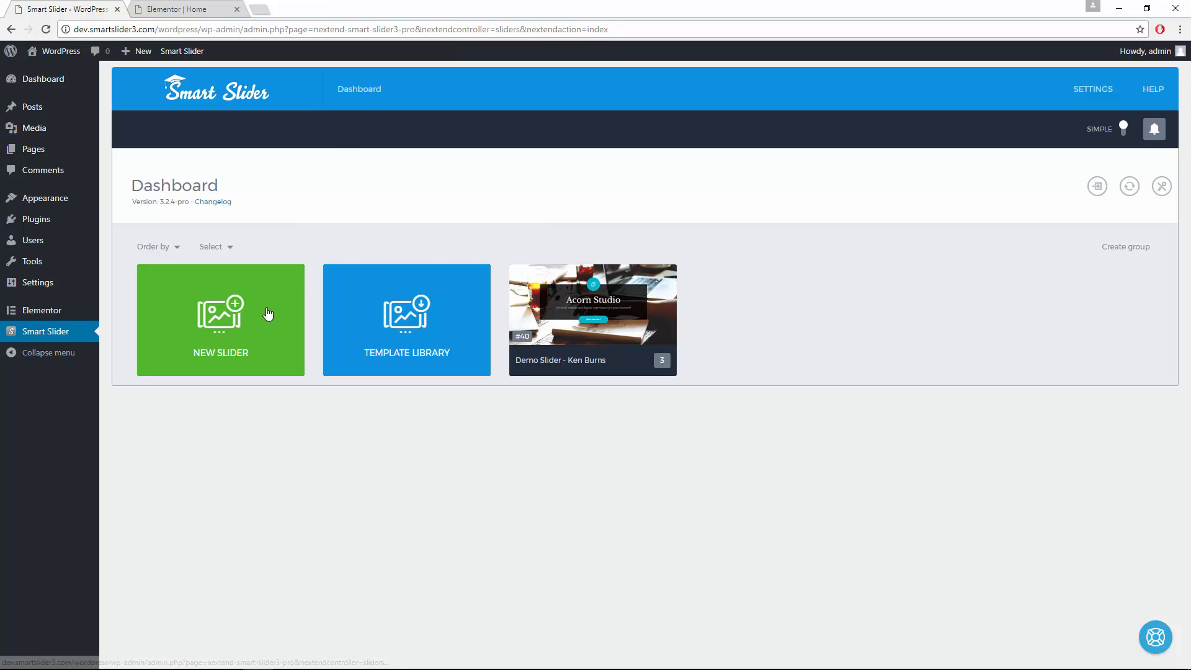
pyautogui.click(221, 320)
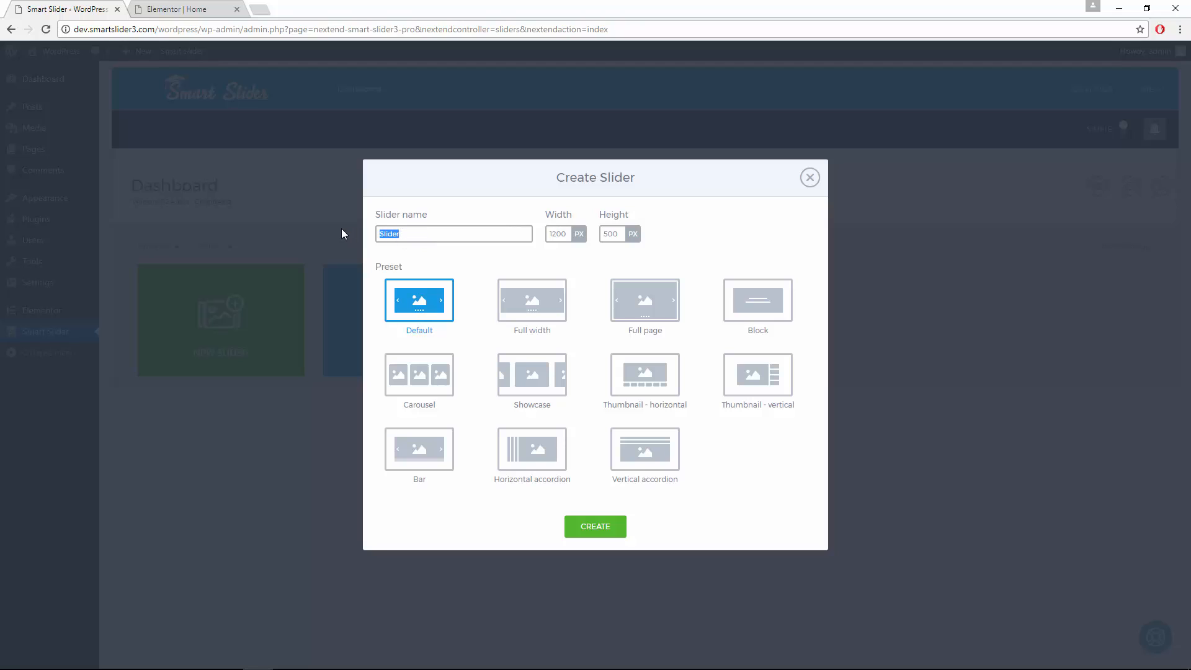
pyautogui.write('Testimonial')
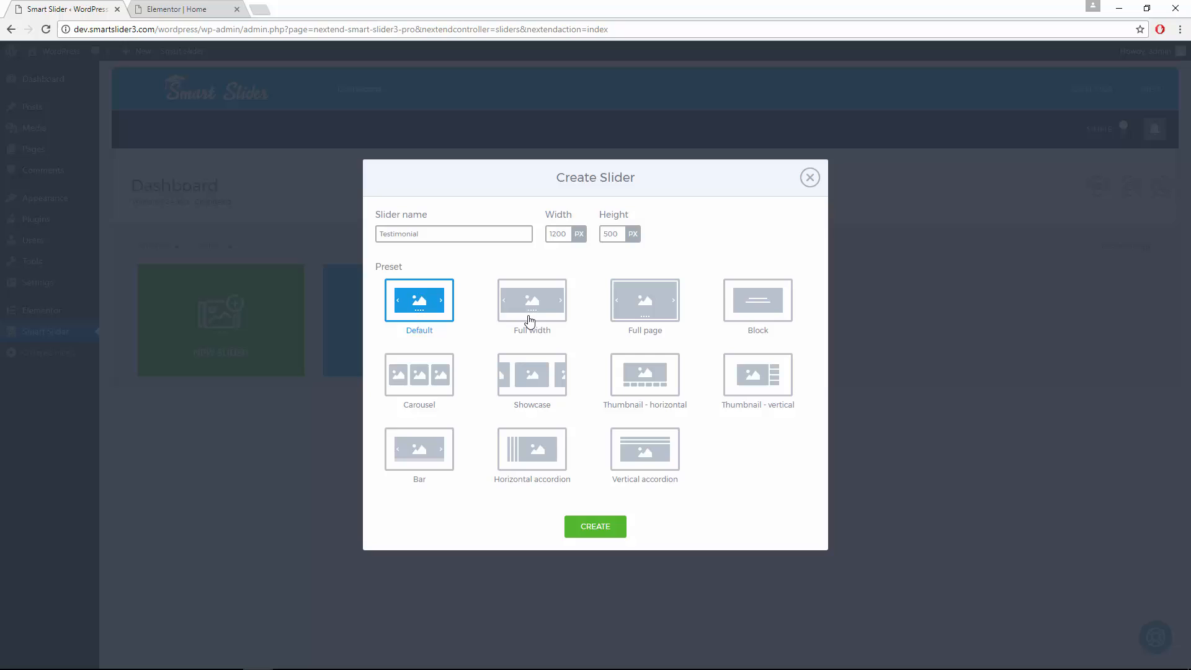
pyautogui.click(531, 301)
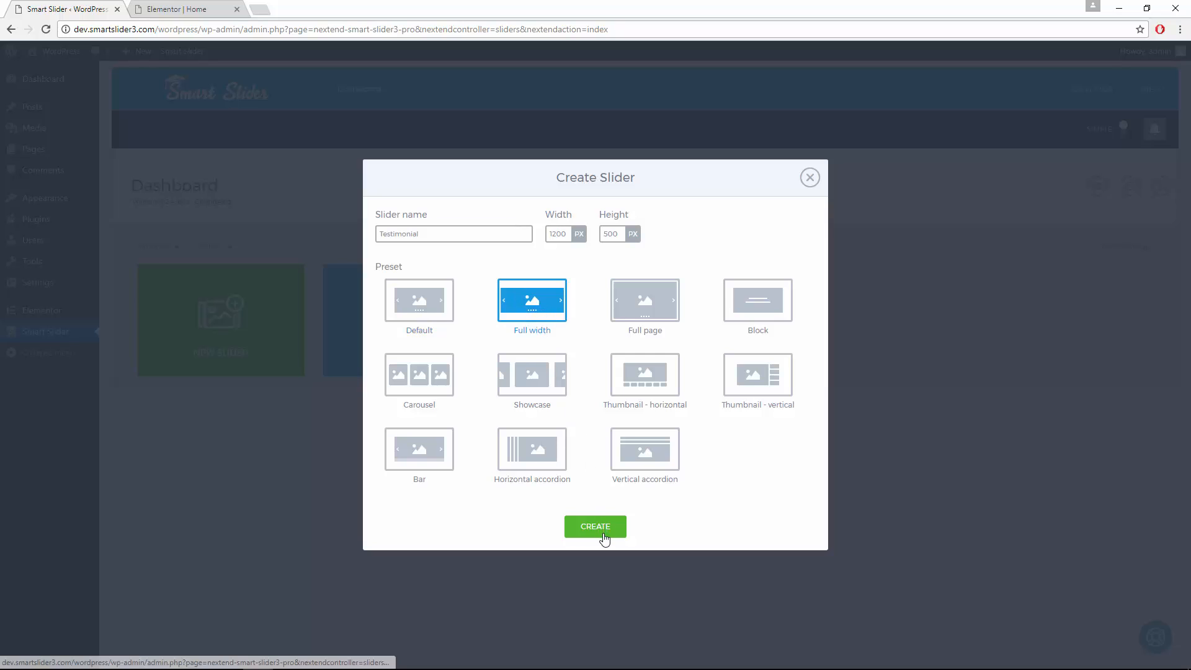
pyautogui.click(595, 526)
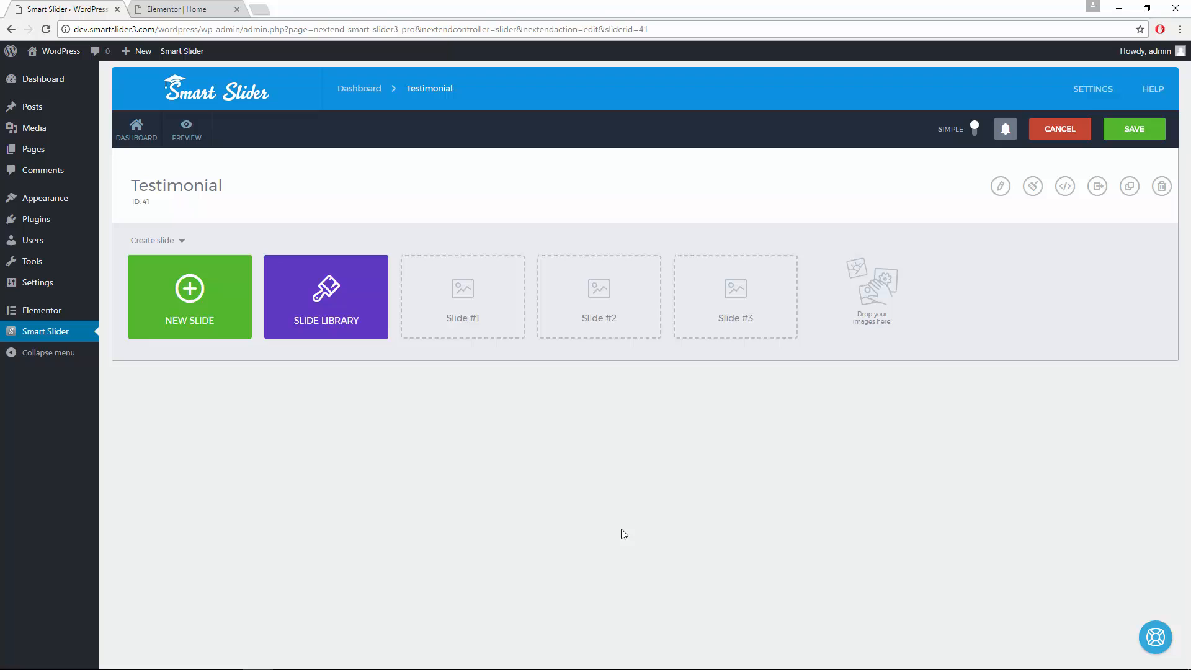
pyautogui.moveTo(310, 333)
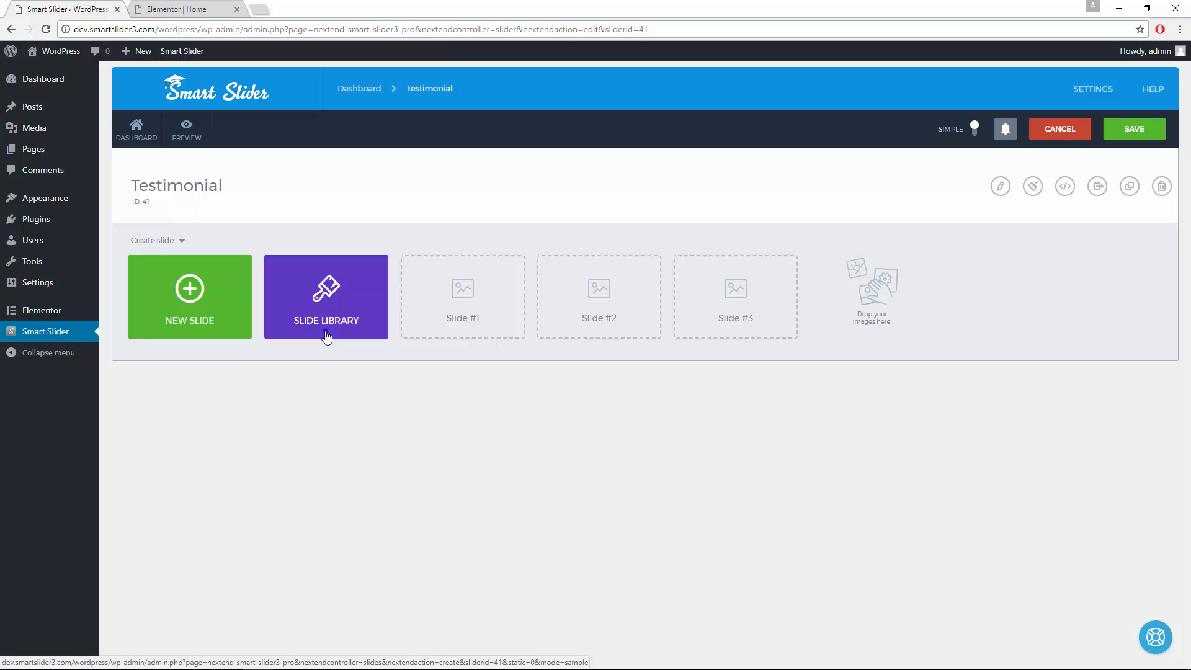
# From the Slide Library's Testimonial filter, add the leaf-background slide with slightly higher overlay opacity and blur
pyautogui.click(326, 296)
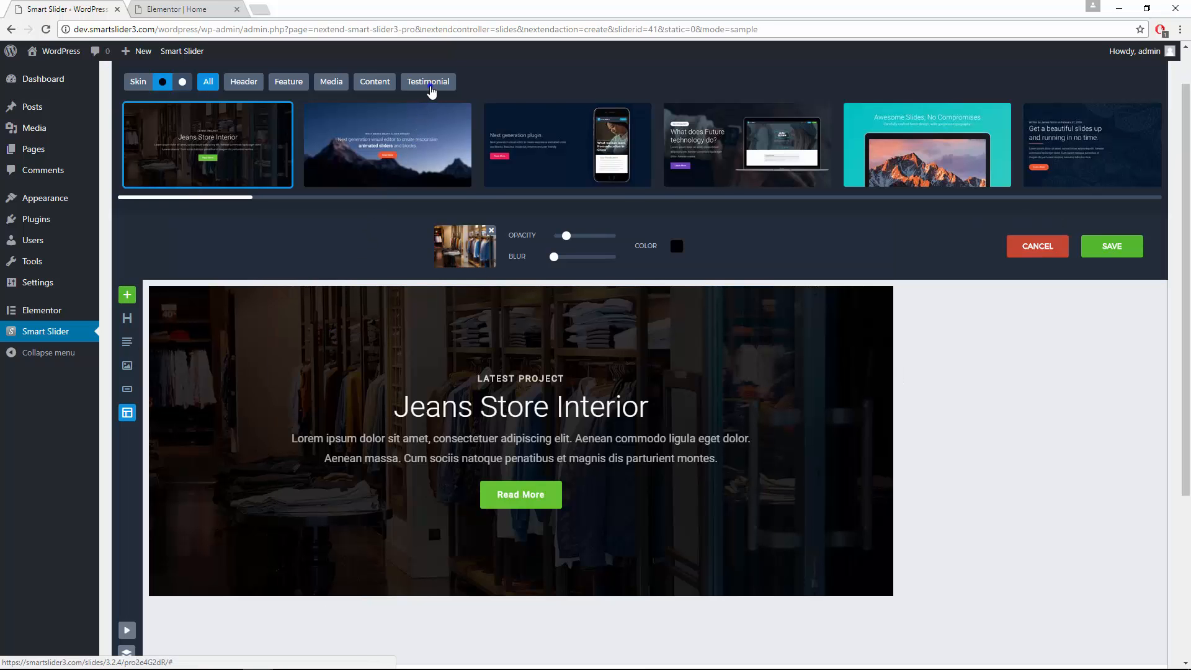
pyautogui.click(428, 81)
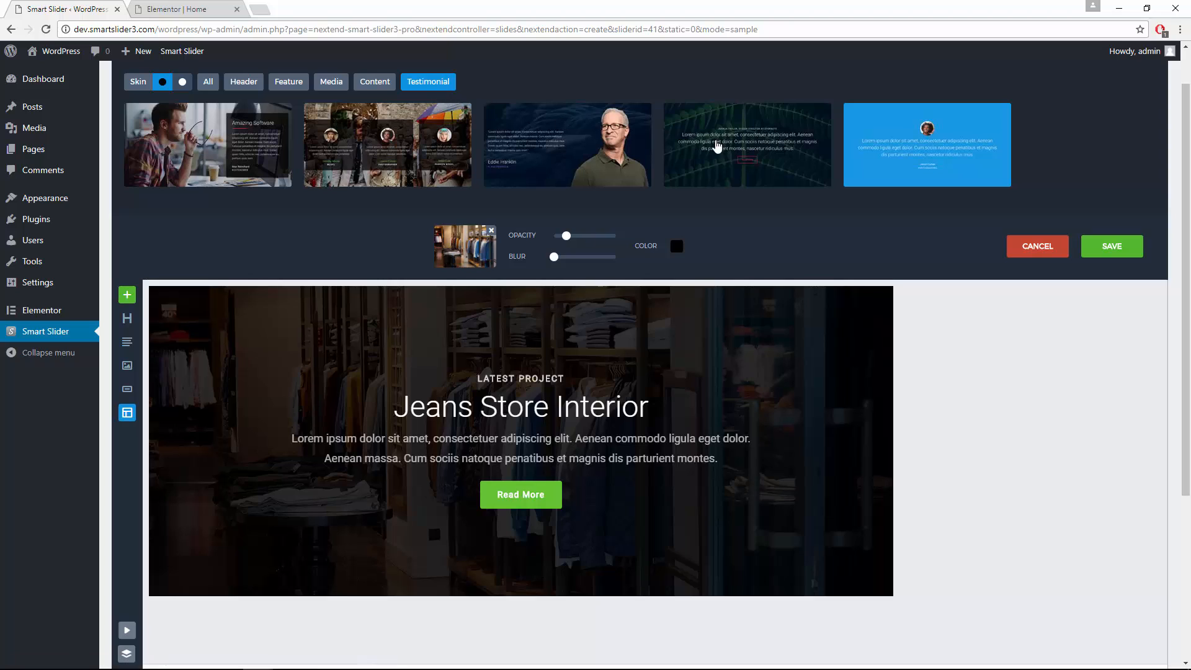
pyautogui.click(747, 144)
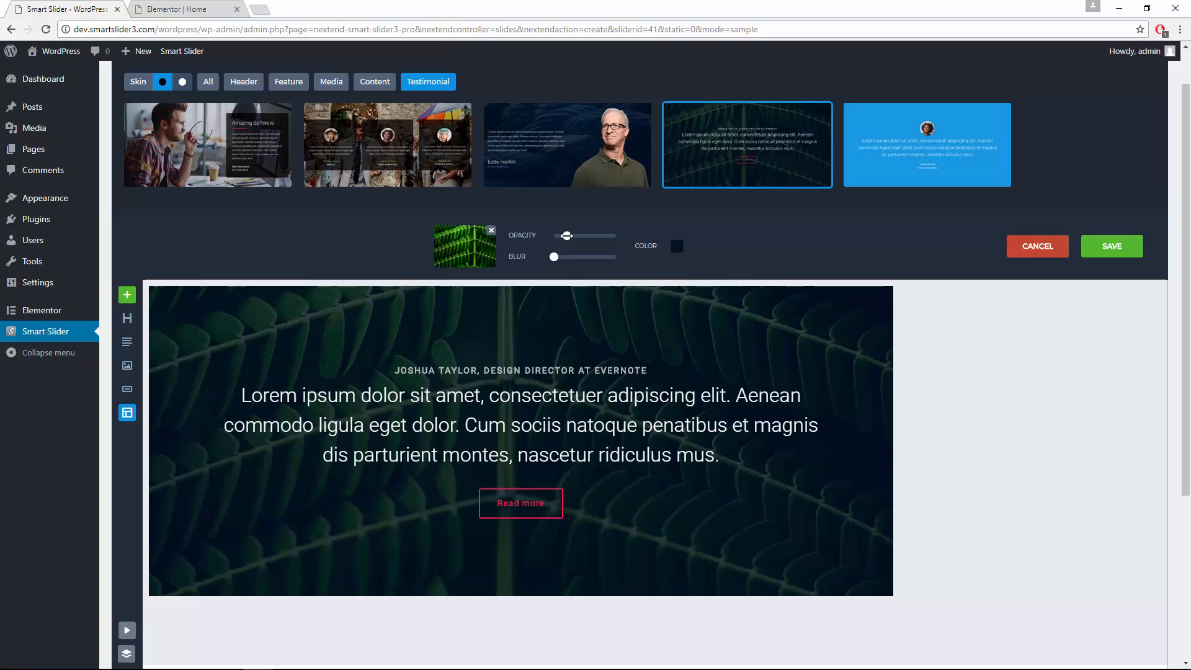
pyautogui.moveTo(563, 236); pyautogui.dragTo(574, 236)
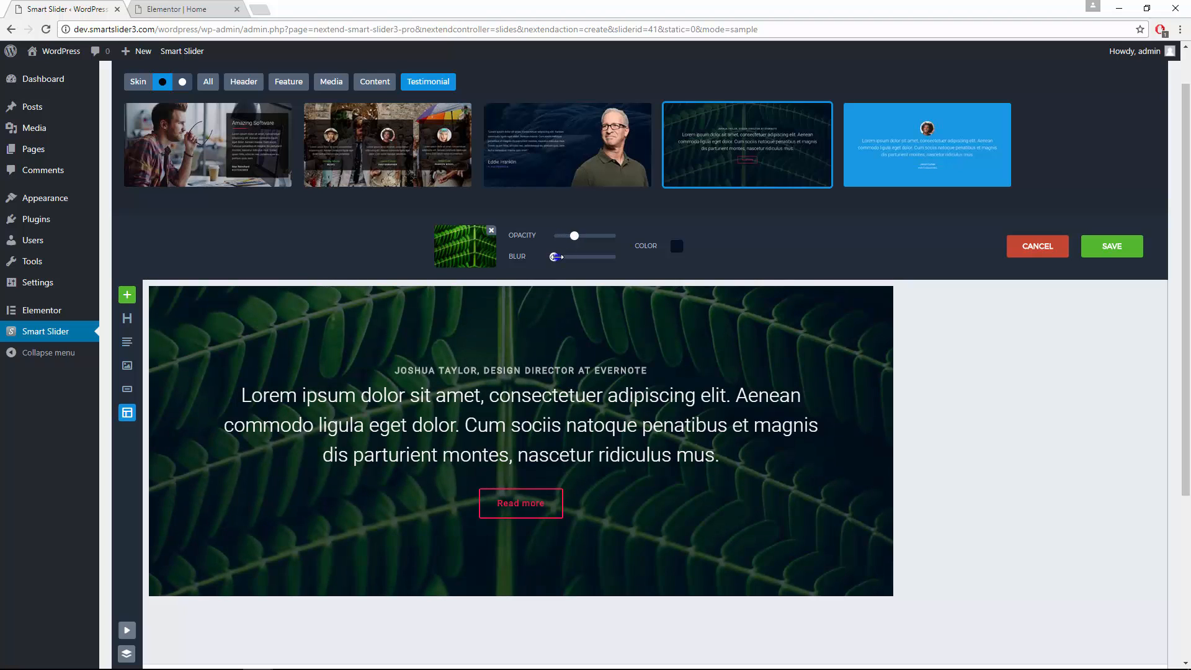
pyautogui.moveTo(553, 257); pyautogui.dragTo(561, 257)
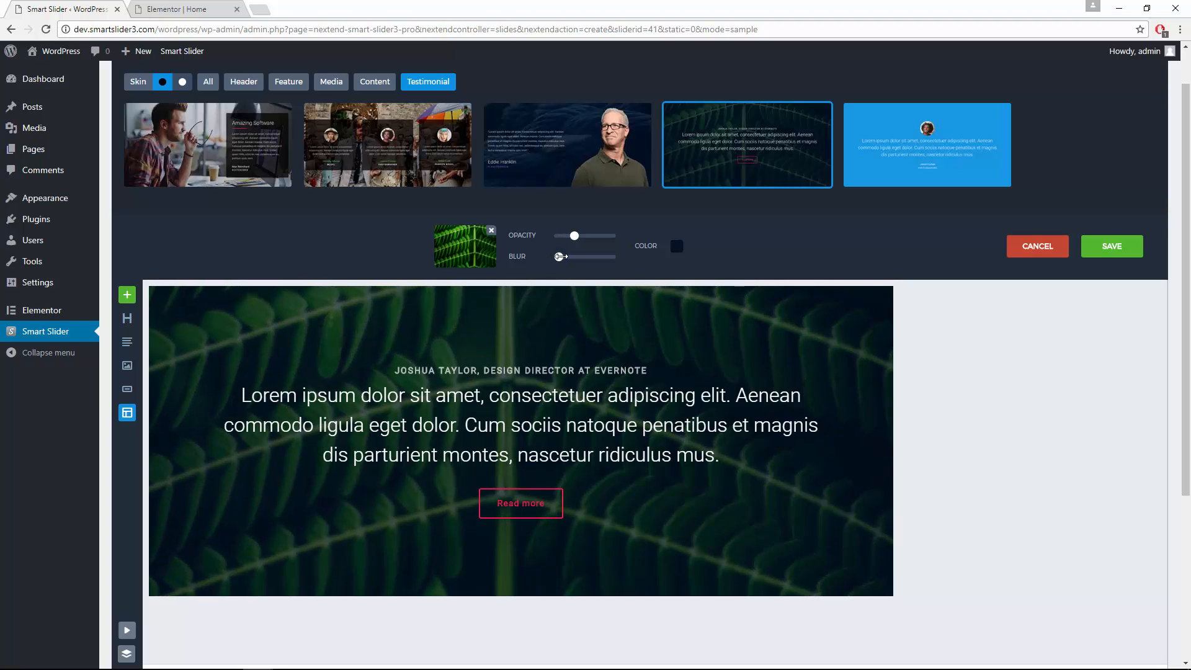
pyautogui.click(1110, 246)
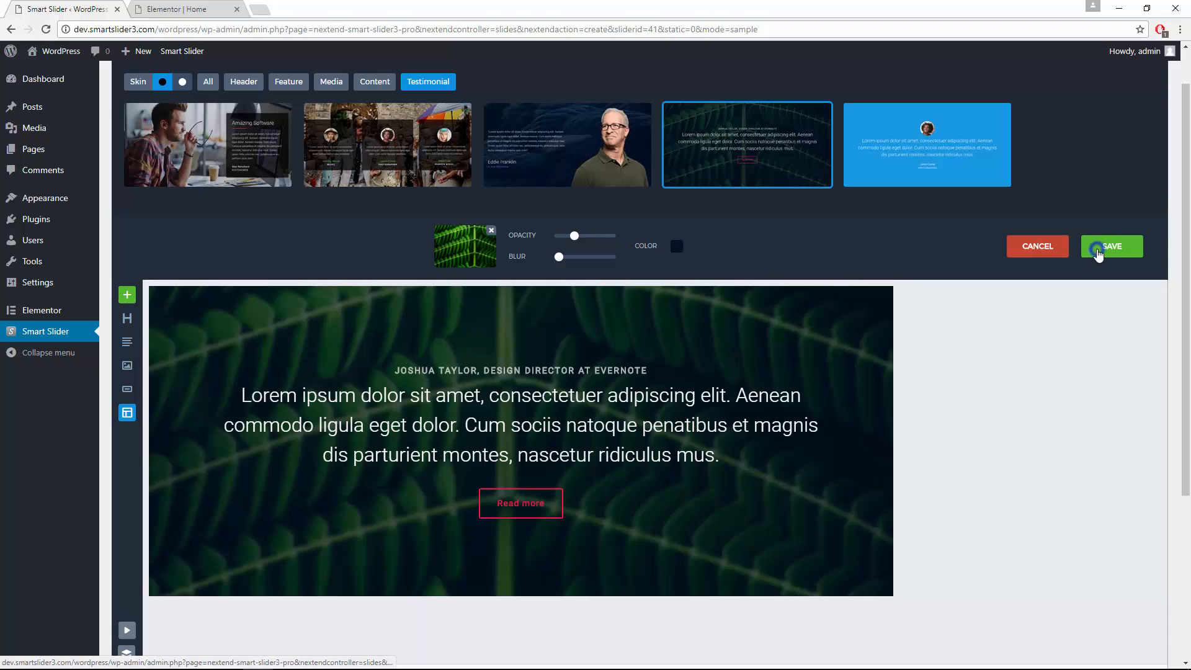
pyautogui.click(1111, 246)
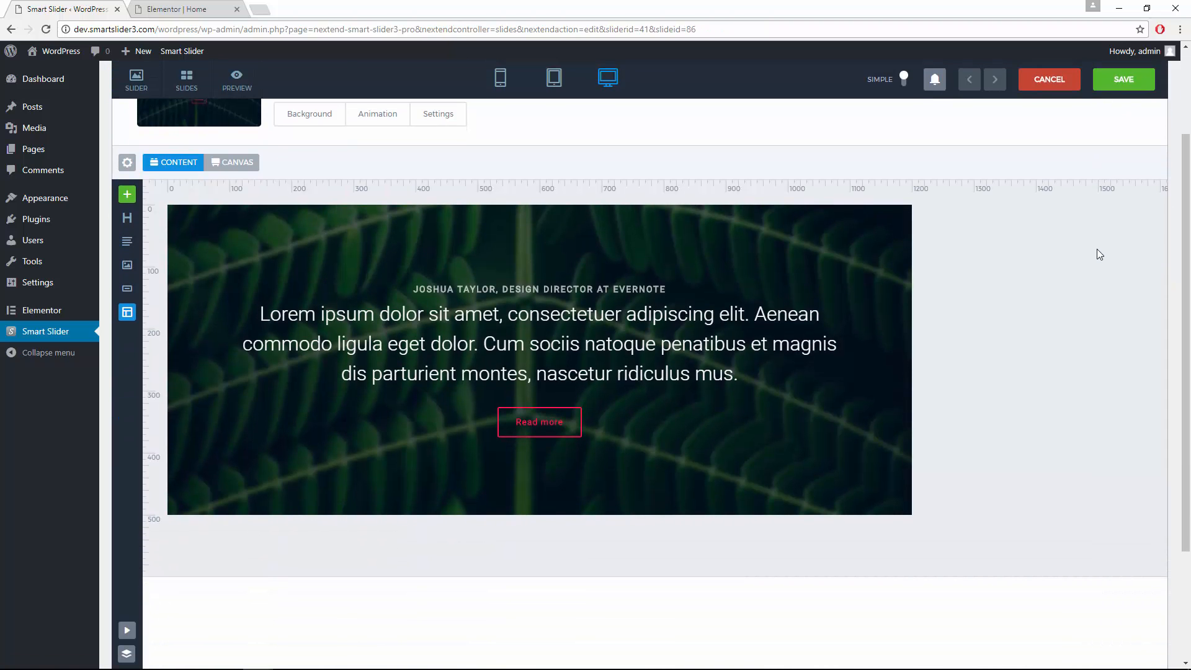
pyautogui.moveTo(886, 233)
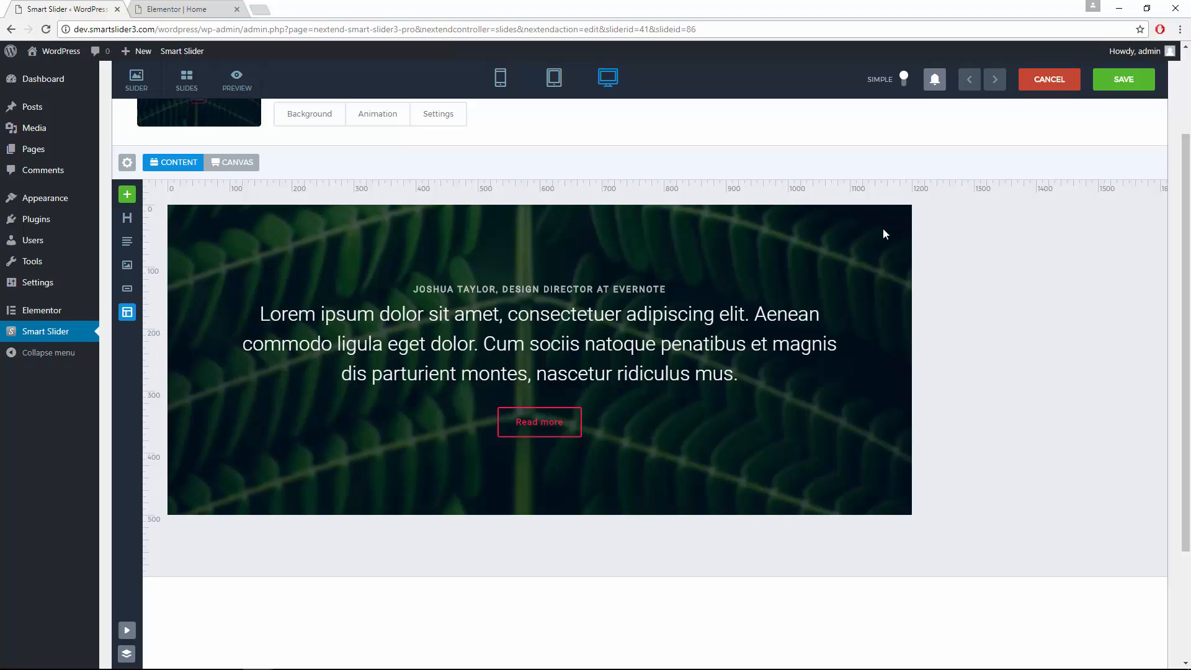
pyautogui.moveTo(126, 264)
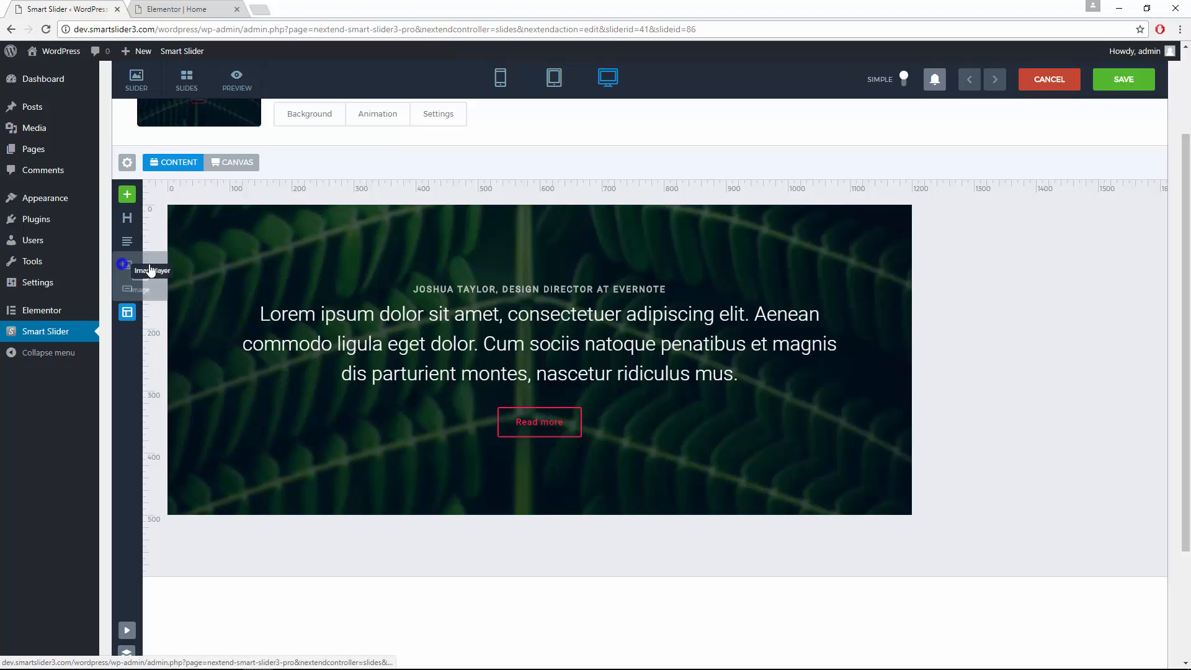
pyautogui.click(126, 265)
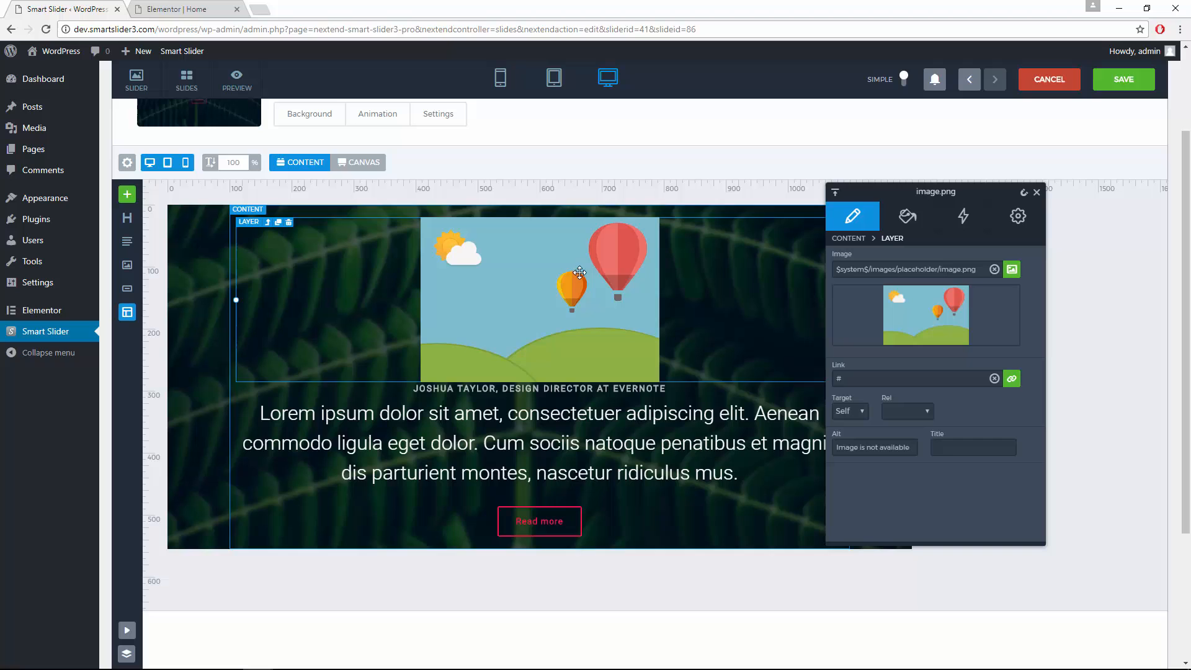
pyautogui.click(1010, 269)
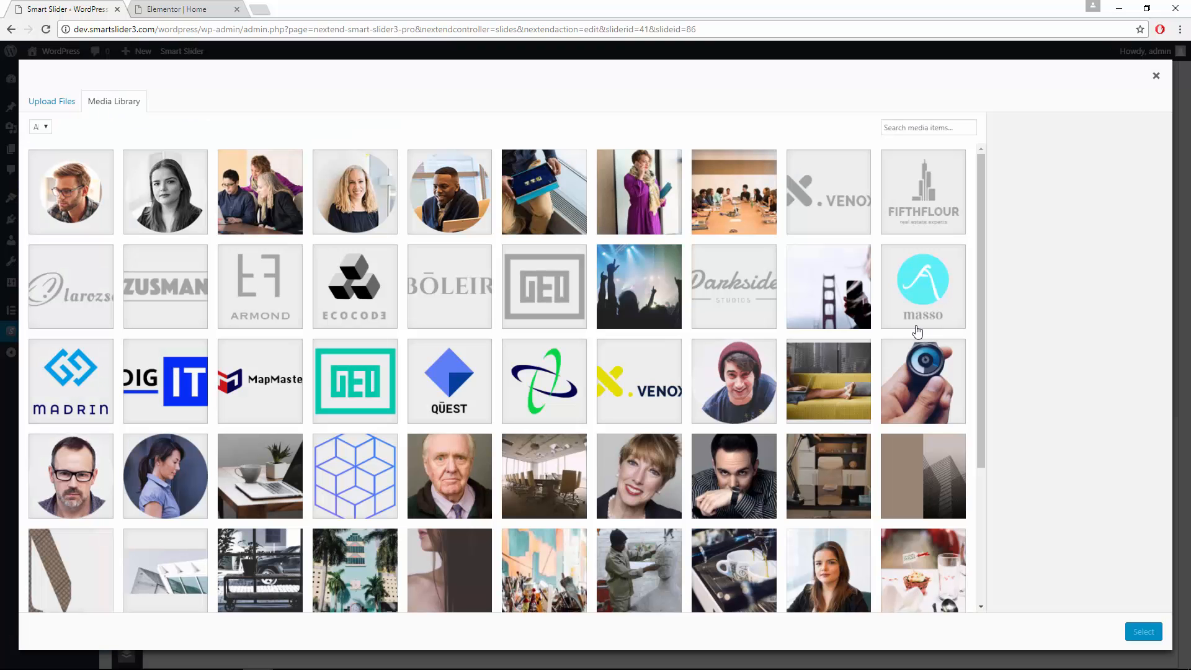
pyautogui.click(70, 192)
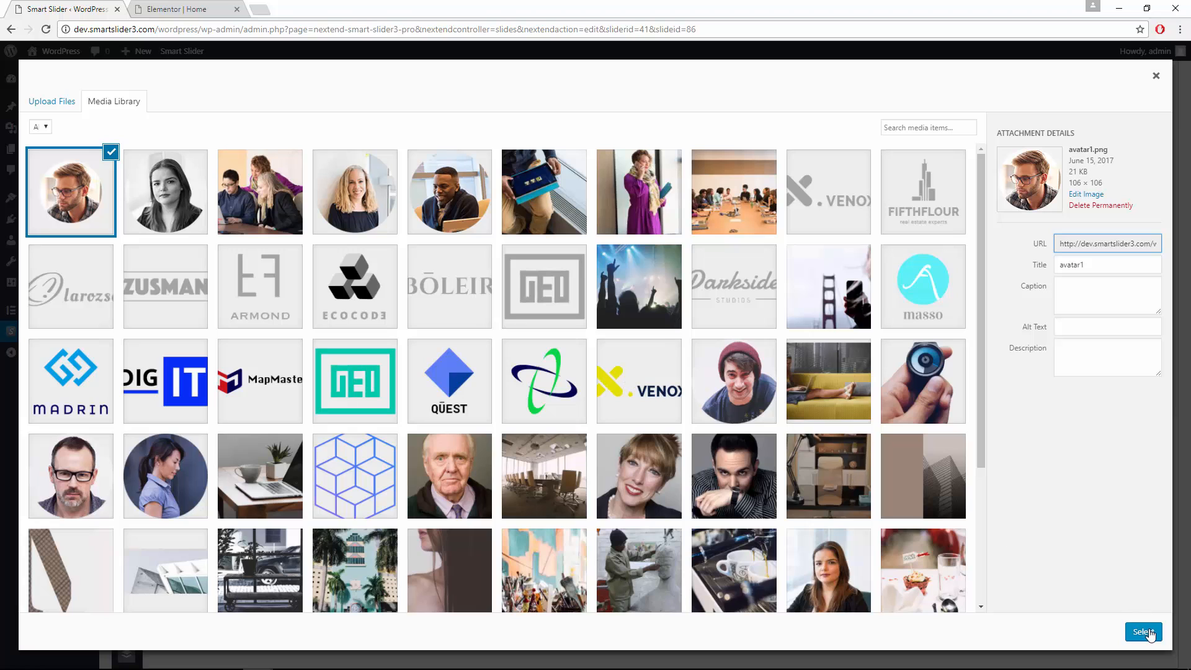
pyautogui.click(1142, 631)
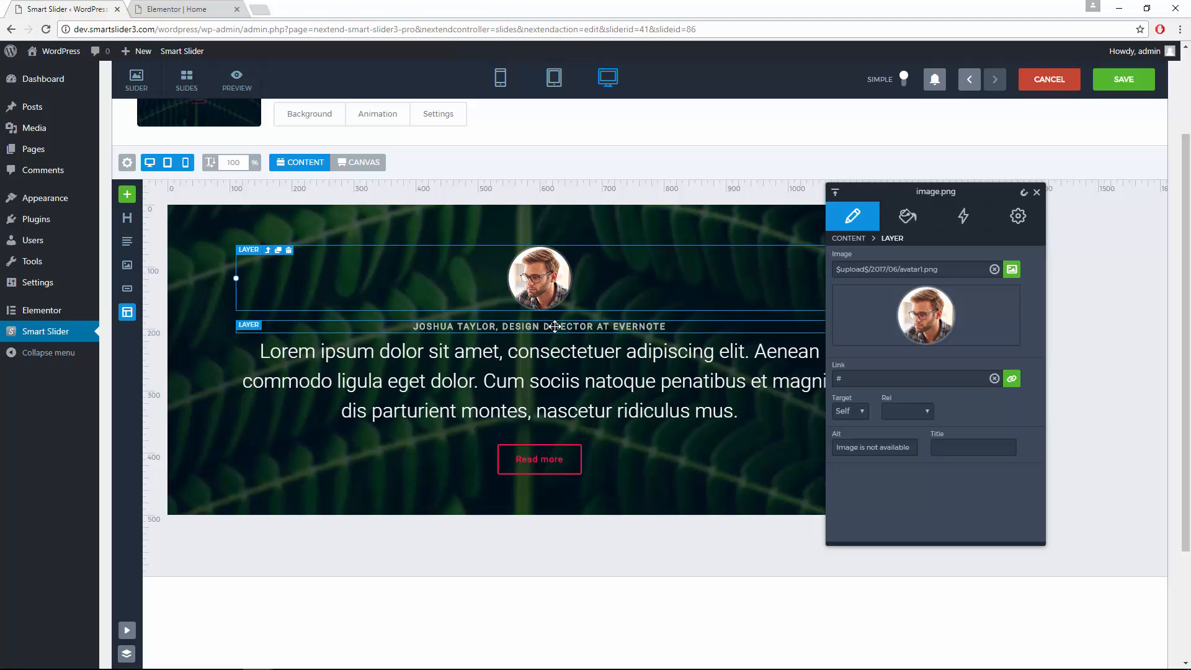
# Set the Read more button's border colour to white (FFFFFFFF) in its Style settings and save the slide
pyautogui.click(538, 459)
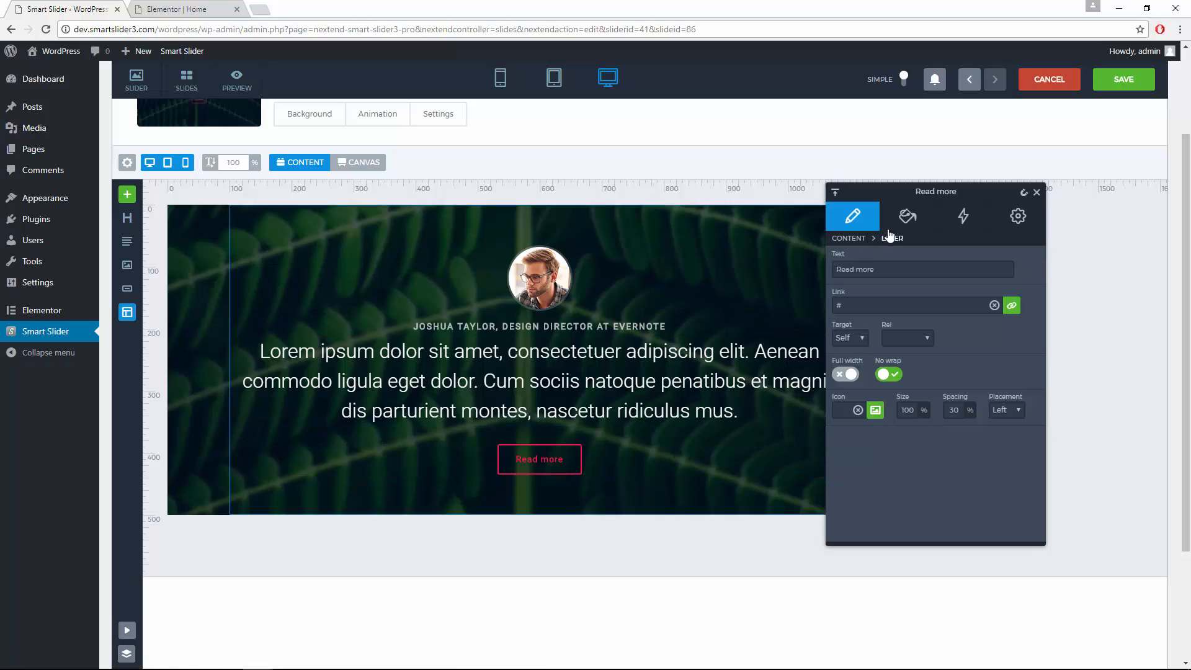
pyautogui.click(907, 216)
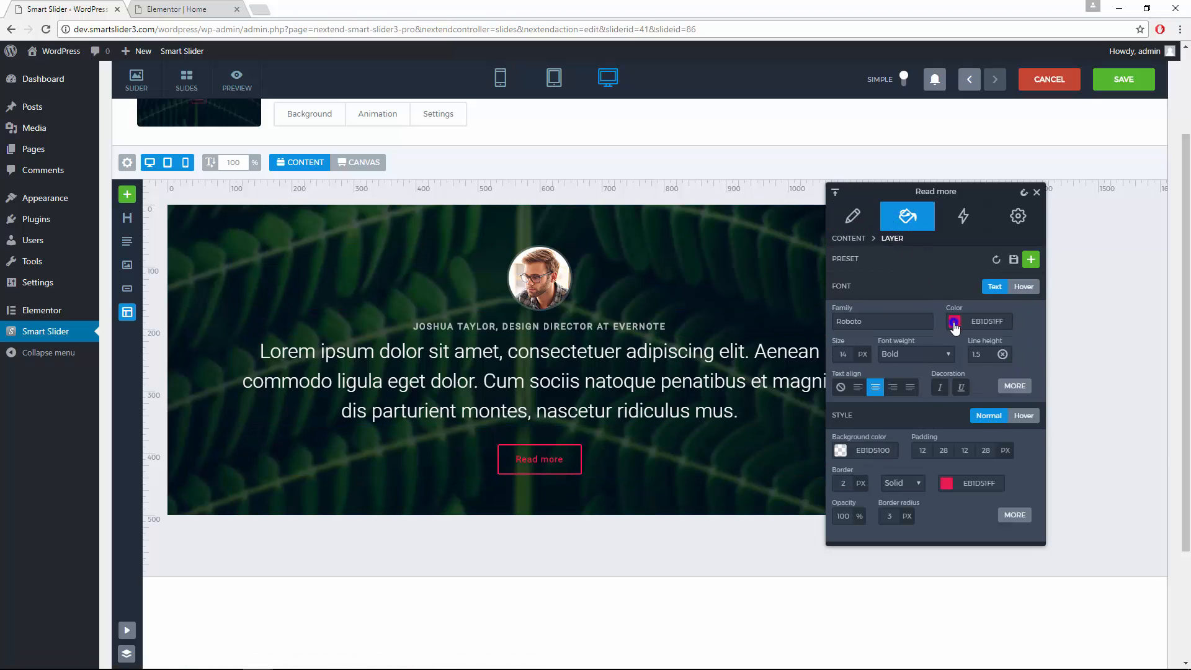
pyautogui.click(953, 321)
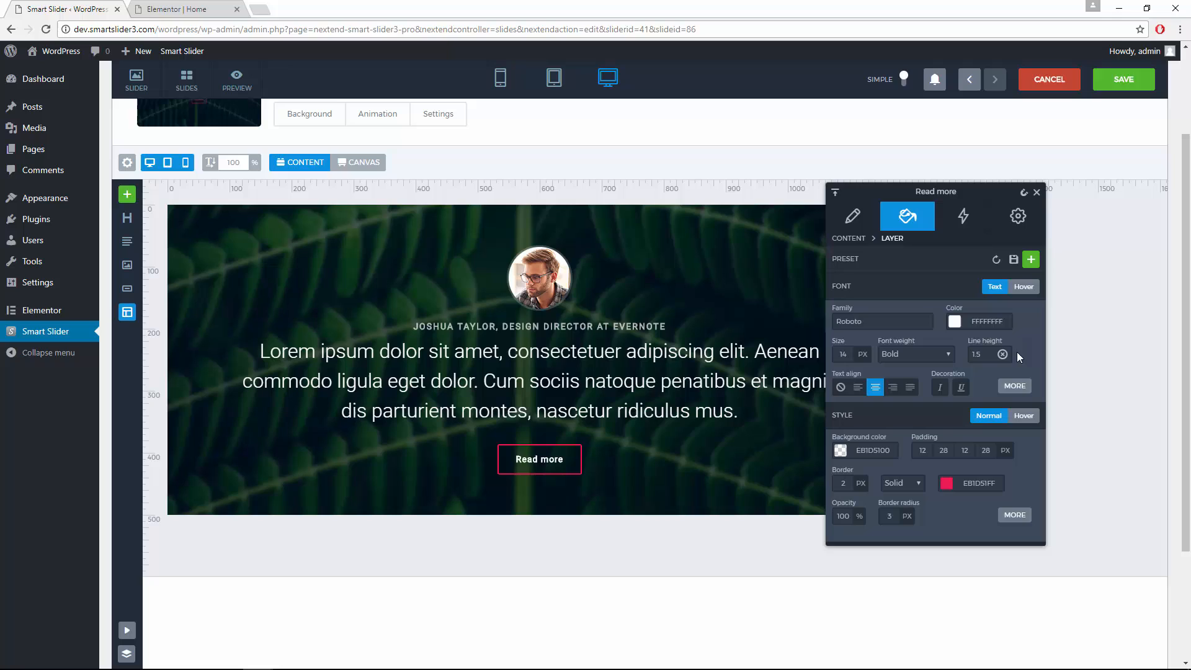
pyautogui.click(947, 482)
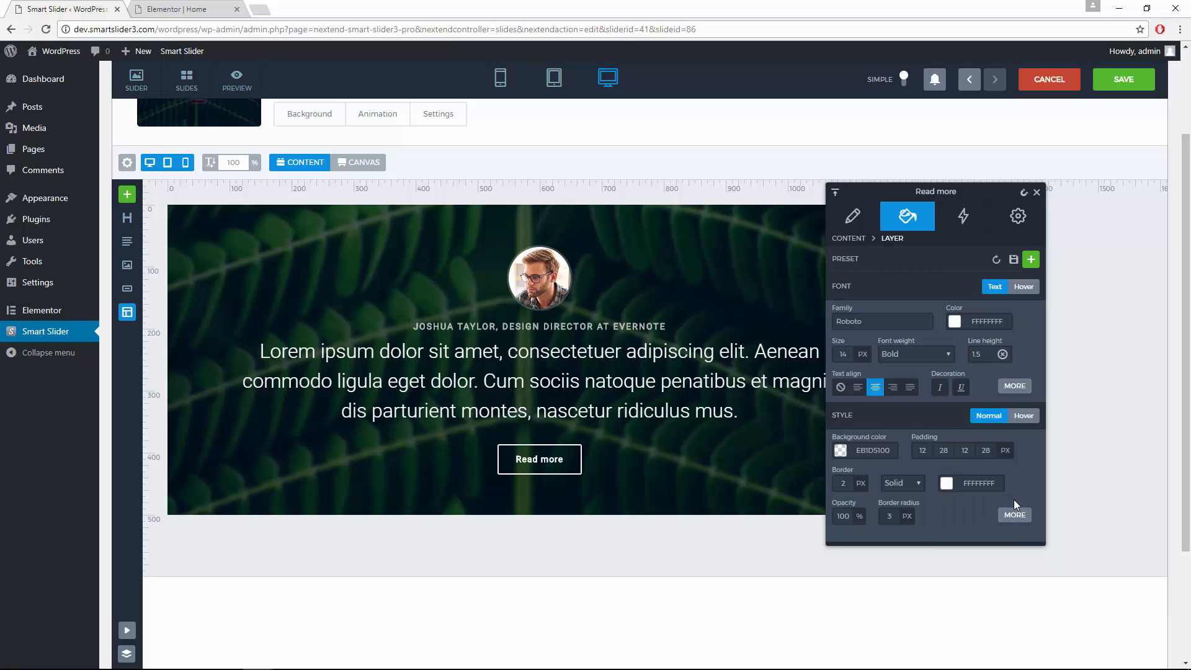
pyautogui.click(1124, 80)
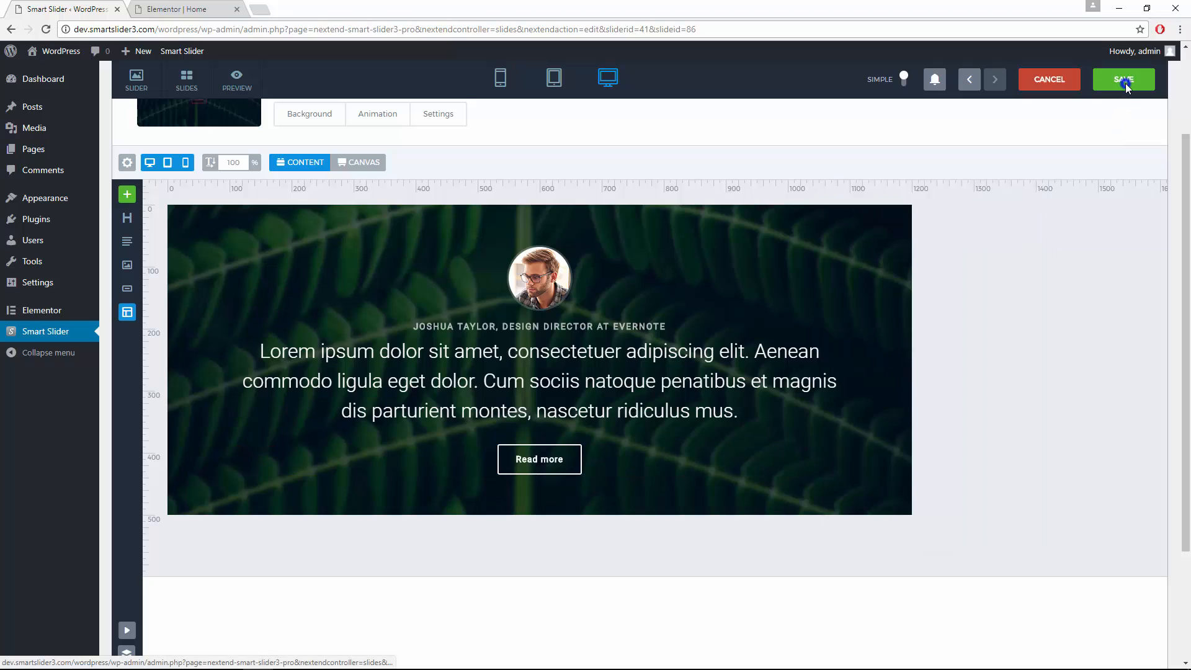
pyautogui.click(1124, 80)
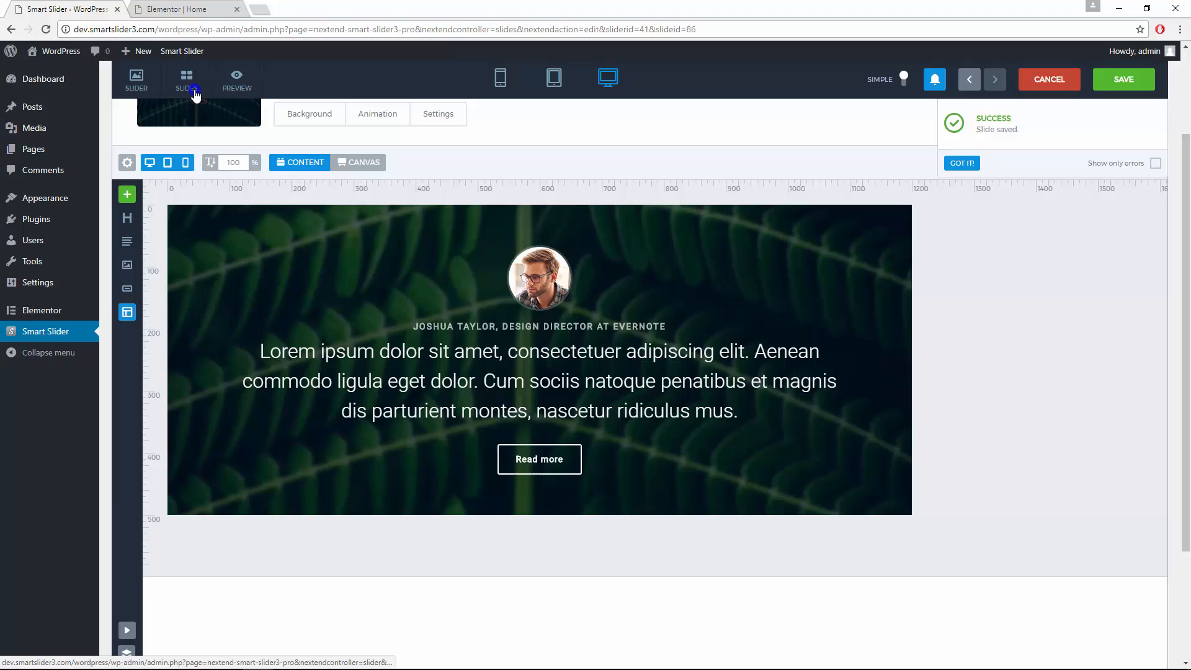
# Duplicate Slide 1 of the Testimonial slider and open 'Slide 1 - copy' for editing
pyautogui.click(186, 79)
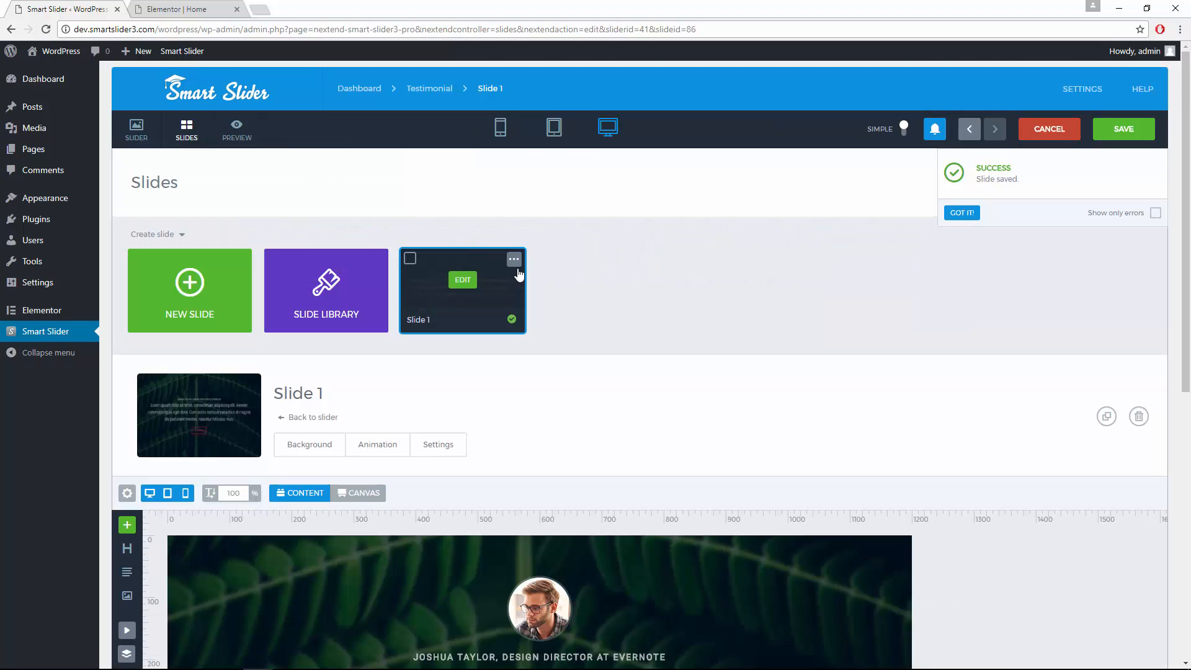
pyautogui.click(513, 259)
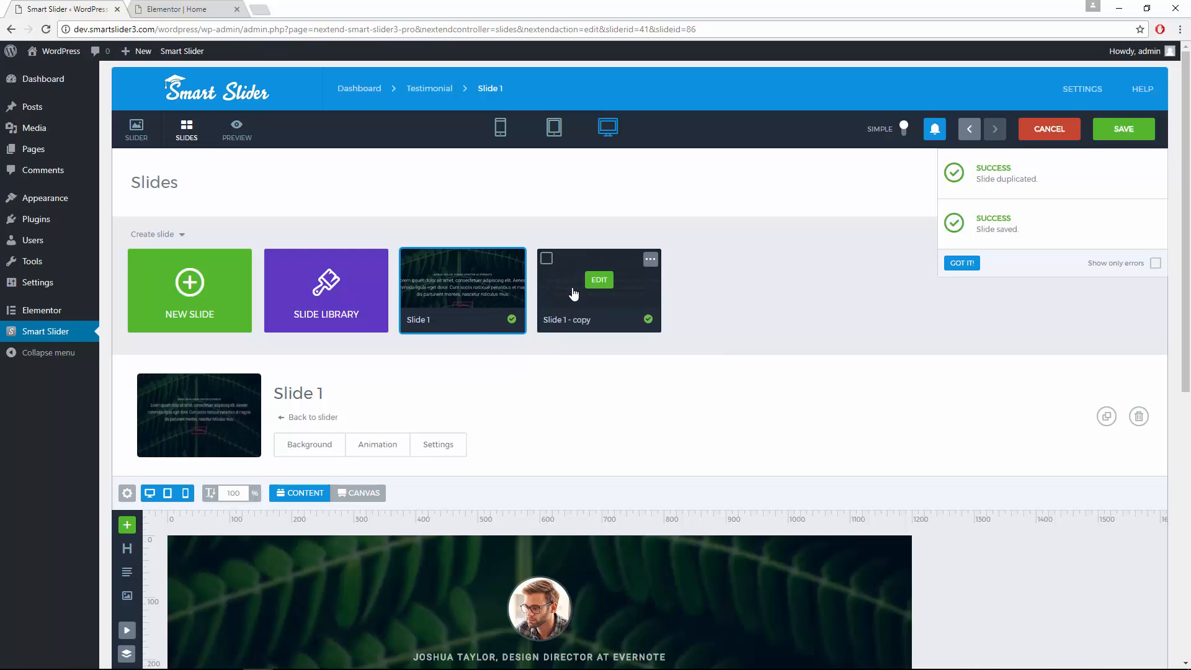
pyautogui.click(599, 281)
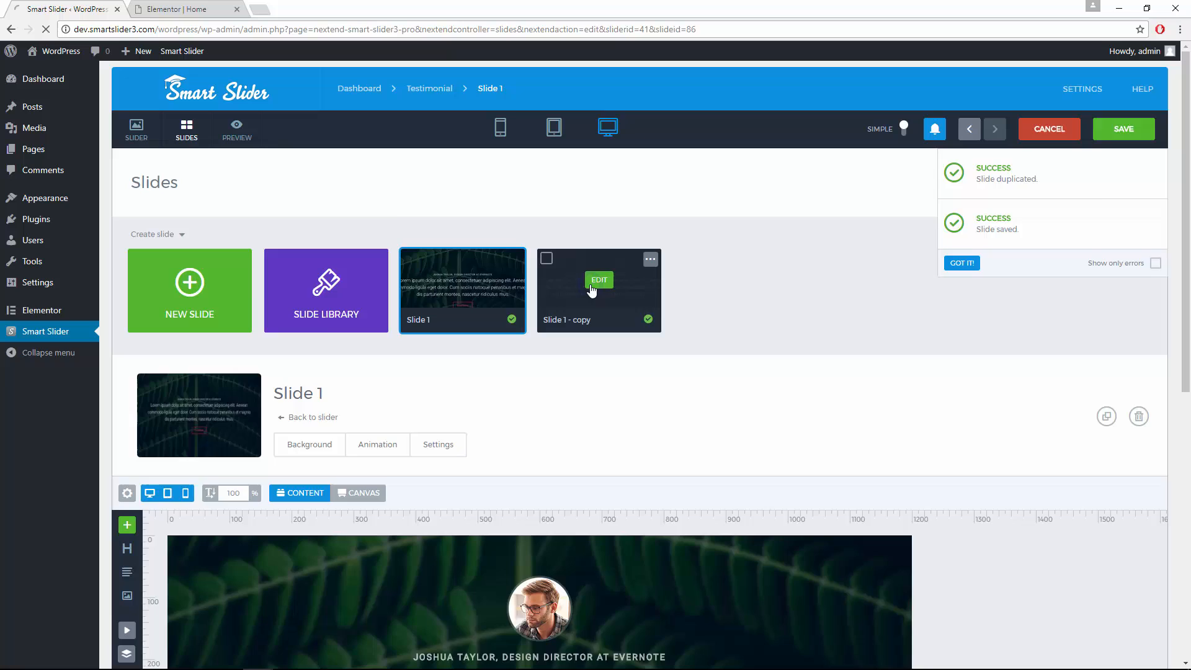
pyautogui.click(600, 280)
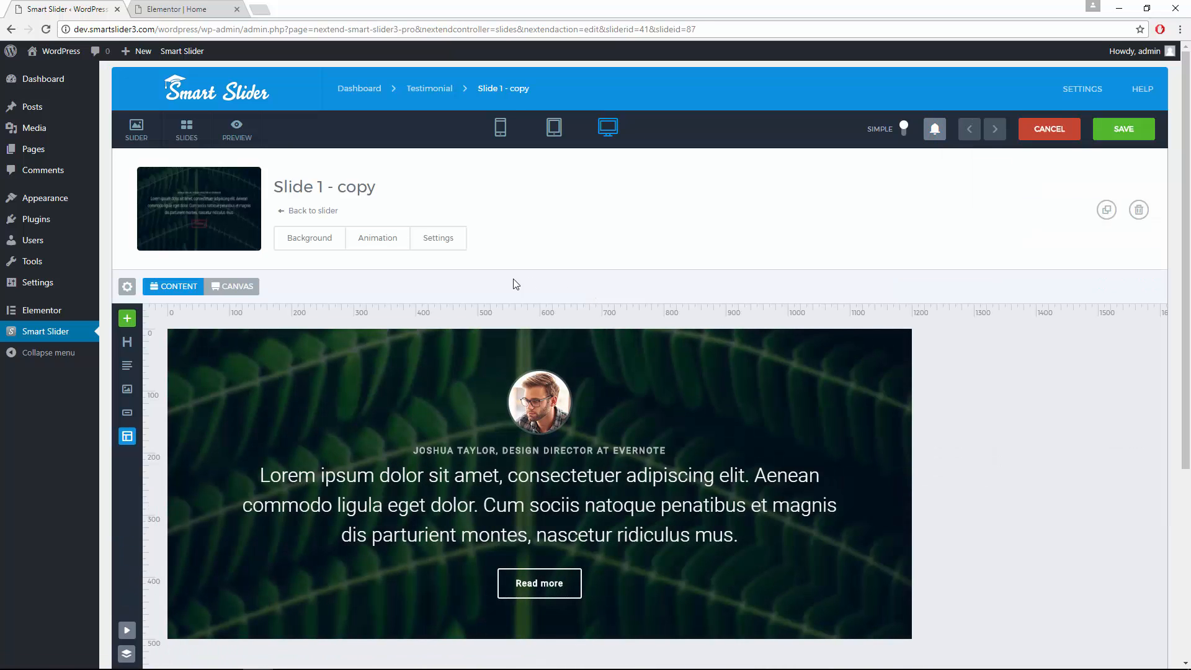
# Set the copy's background to slidebackground7.png, the person-in-a-field photo, and save it
pyautogui.click(309, 237)
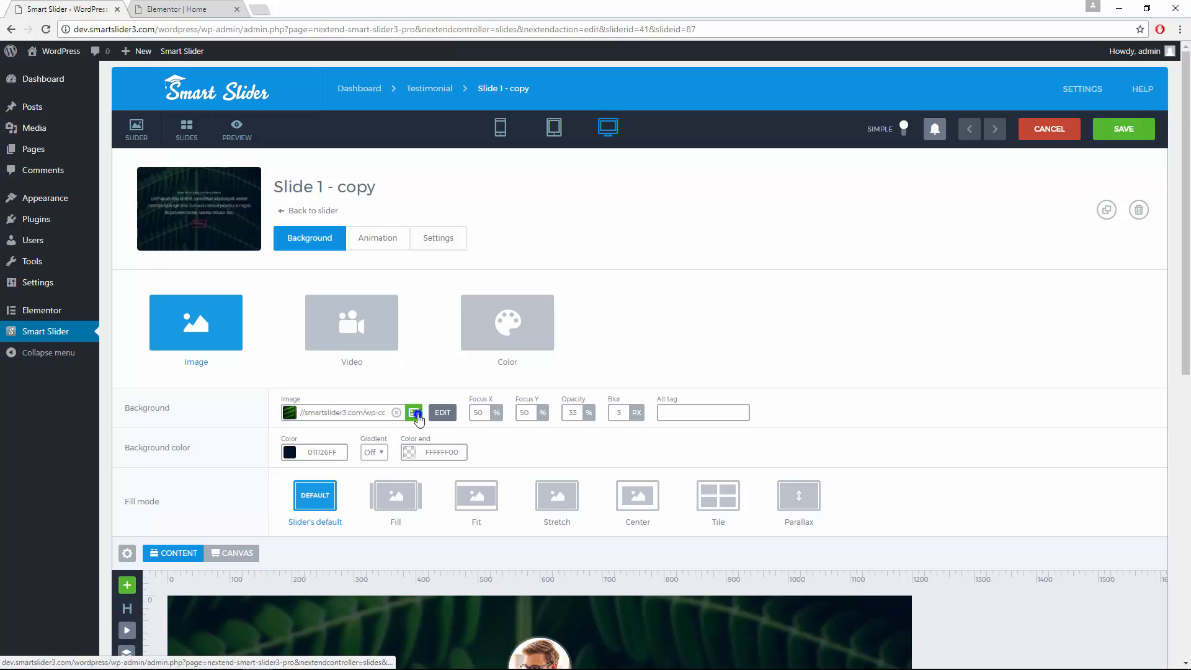
pyautogui.click(414, 413)
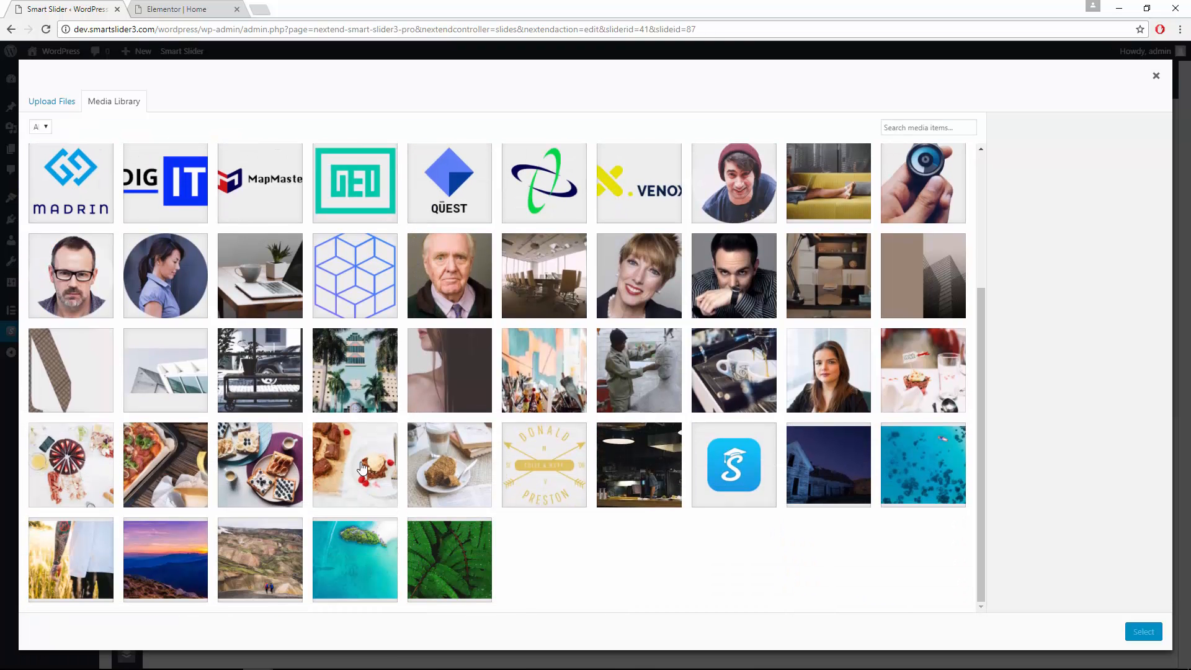
pyautogui.click(71, 560)
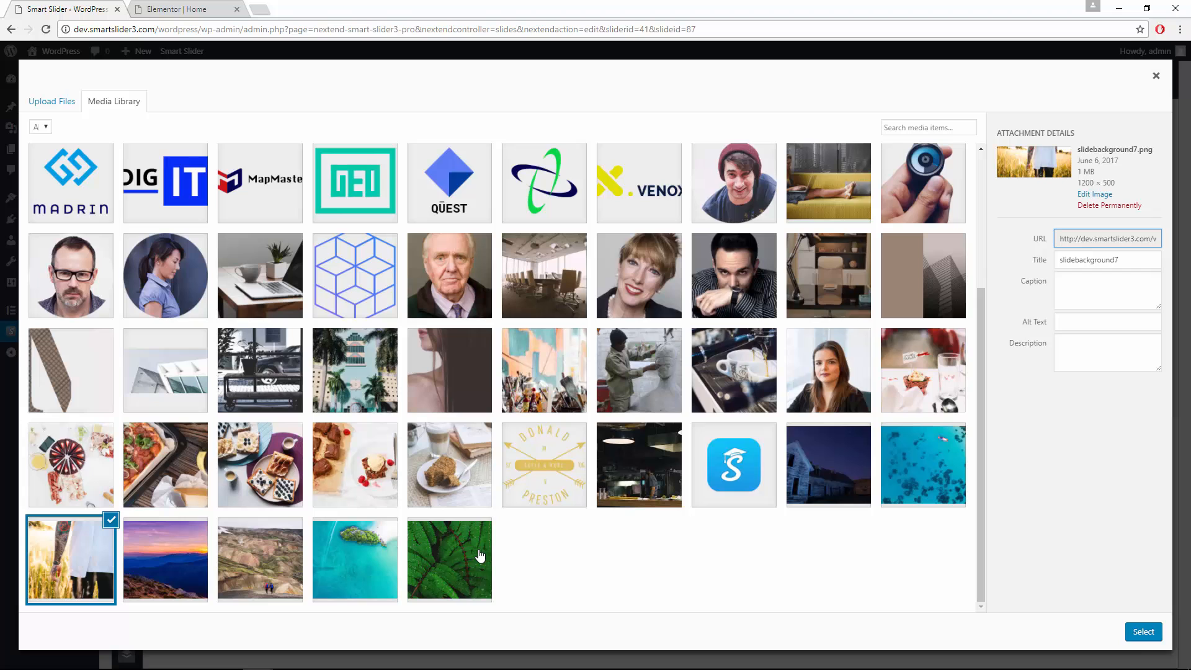
pyautogui.click(1144, 631)
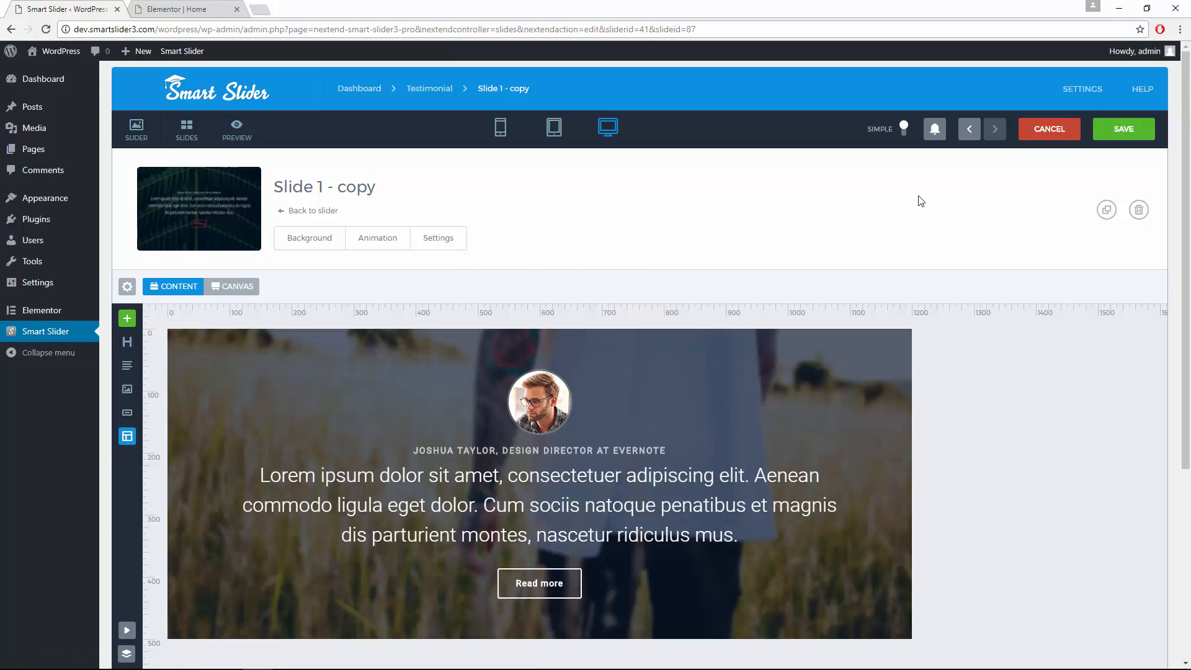
pyautogui.click(1123, 129)
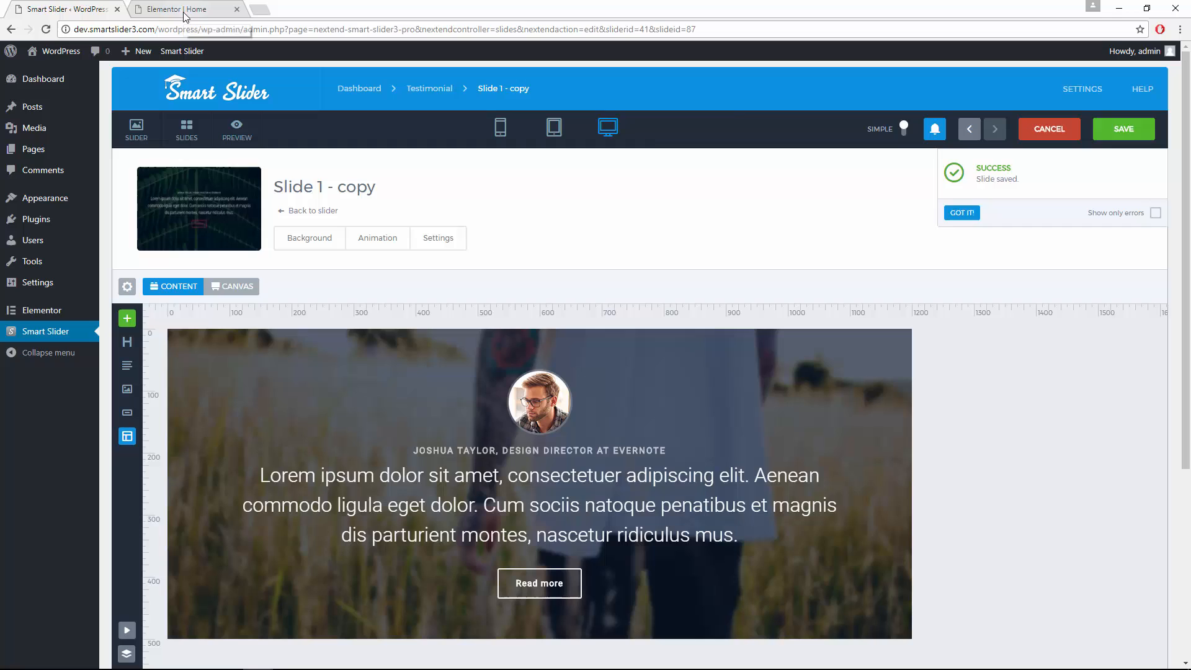
# Delete the homepage's old testimonial section with the woman on the sofa in Elementor
pyautogui.click(180, 10)
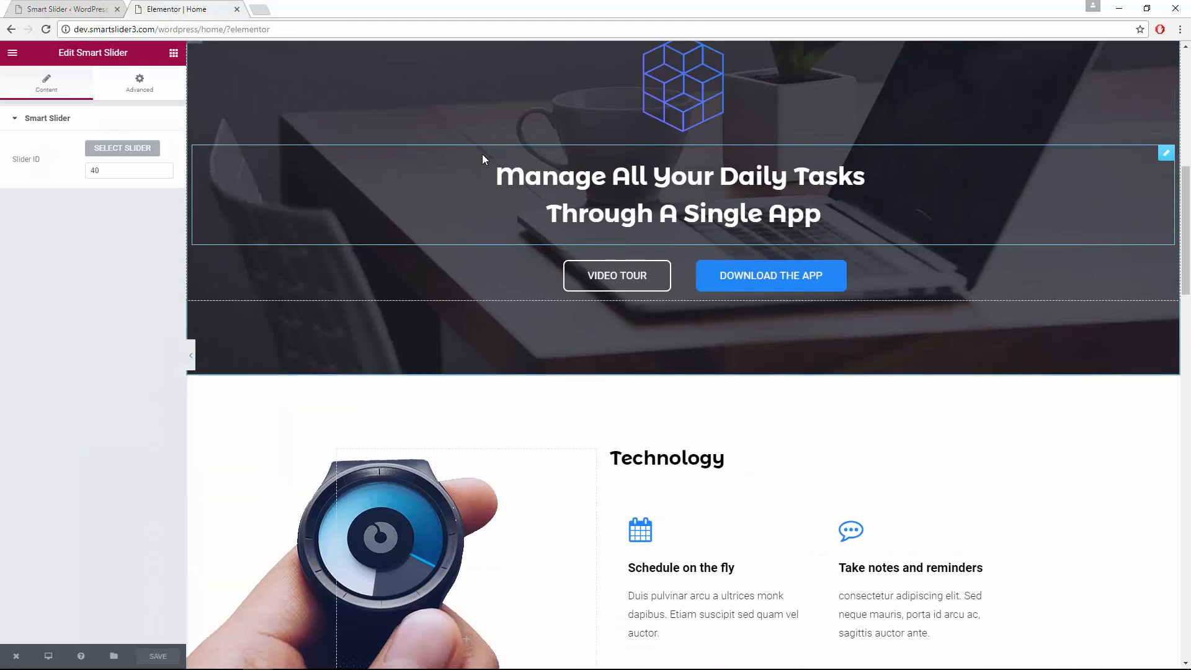
pyautogui.scroll(-3)
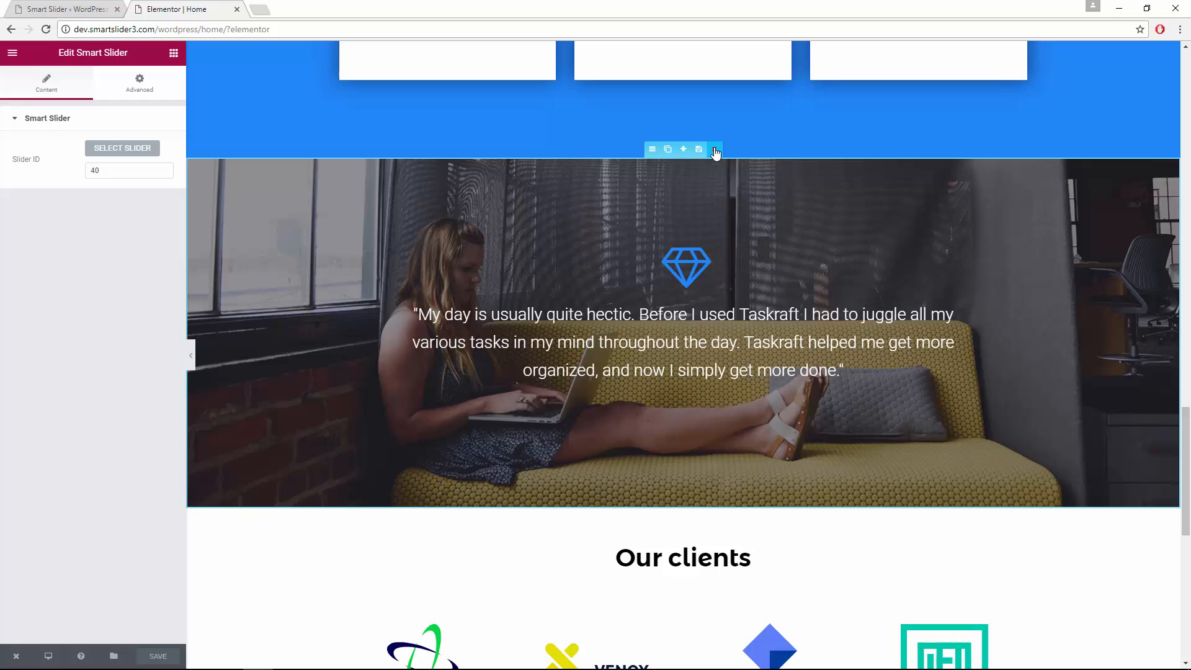
pyautogui.click(714, 149)
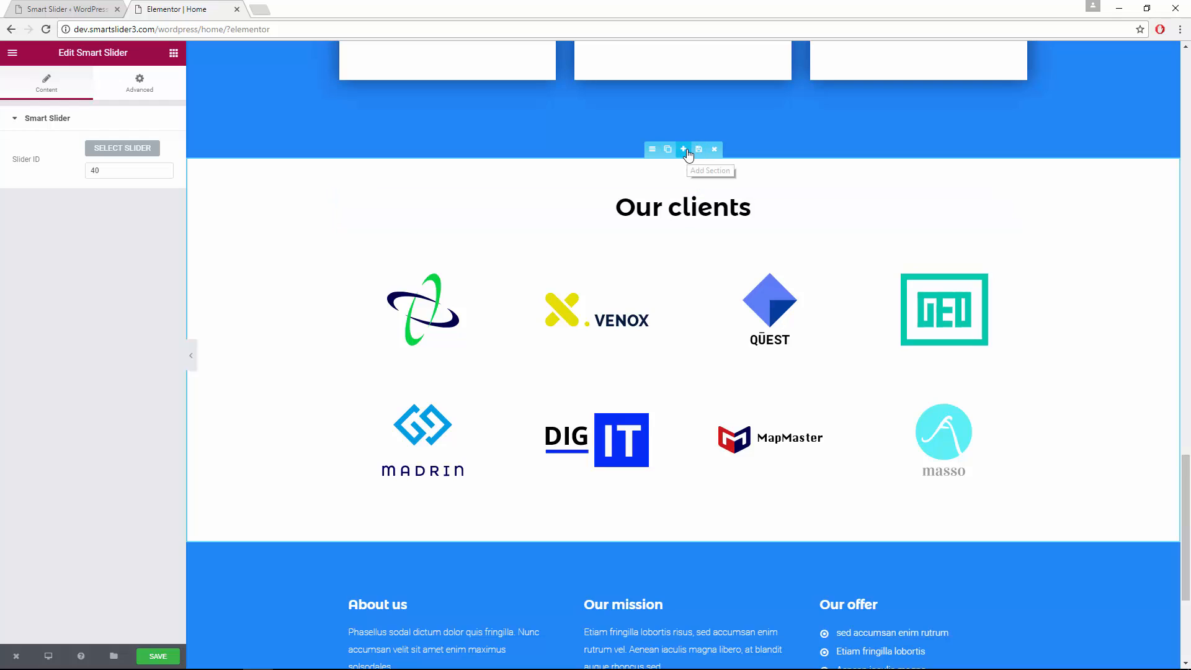
# Add a new single-column section above Our clients and drag a Smart Slider widget into it
pyautogui.click(682, 149)
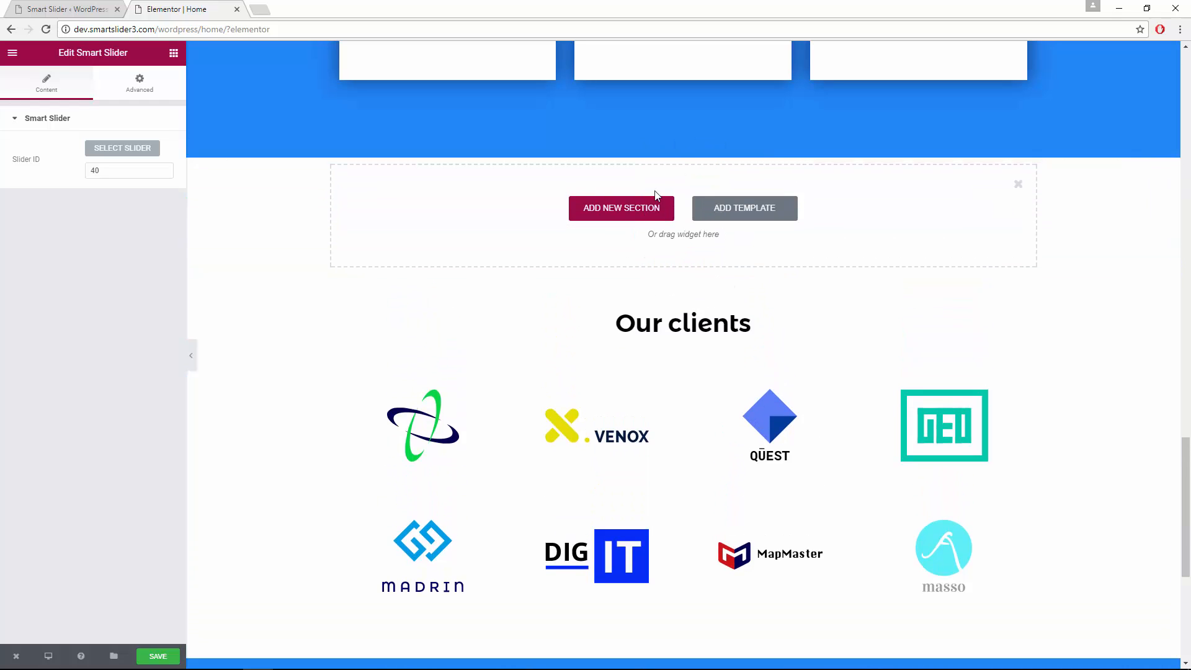
pyautogui.click(620, 209)
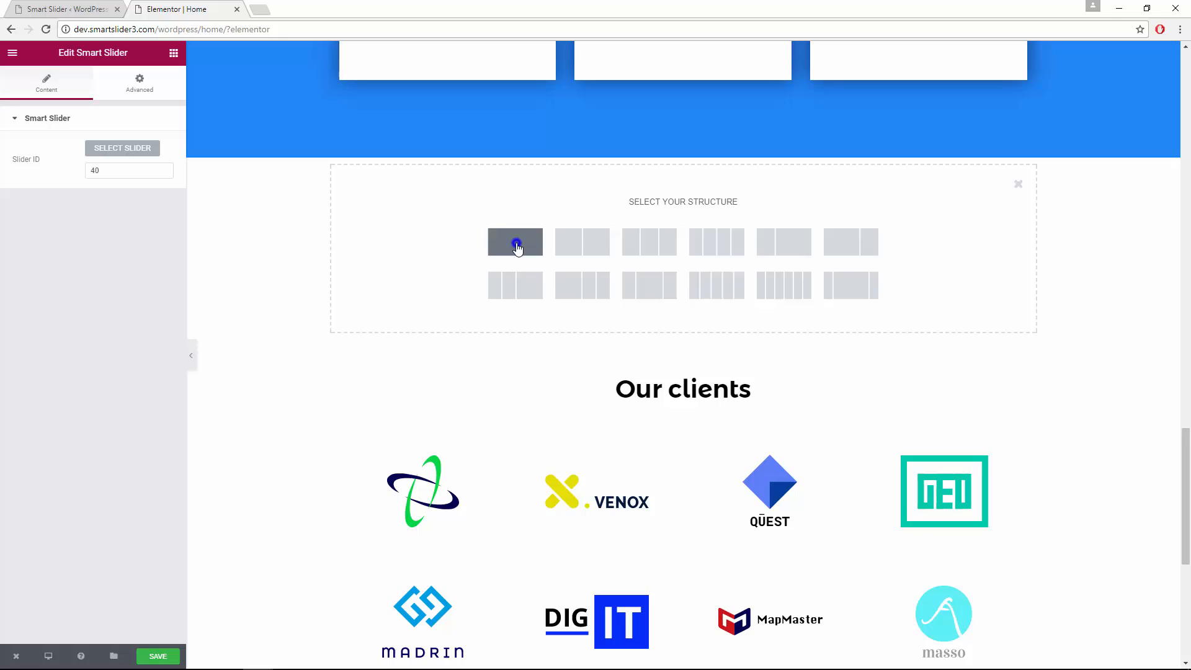
pyautogui.click(516, 242)
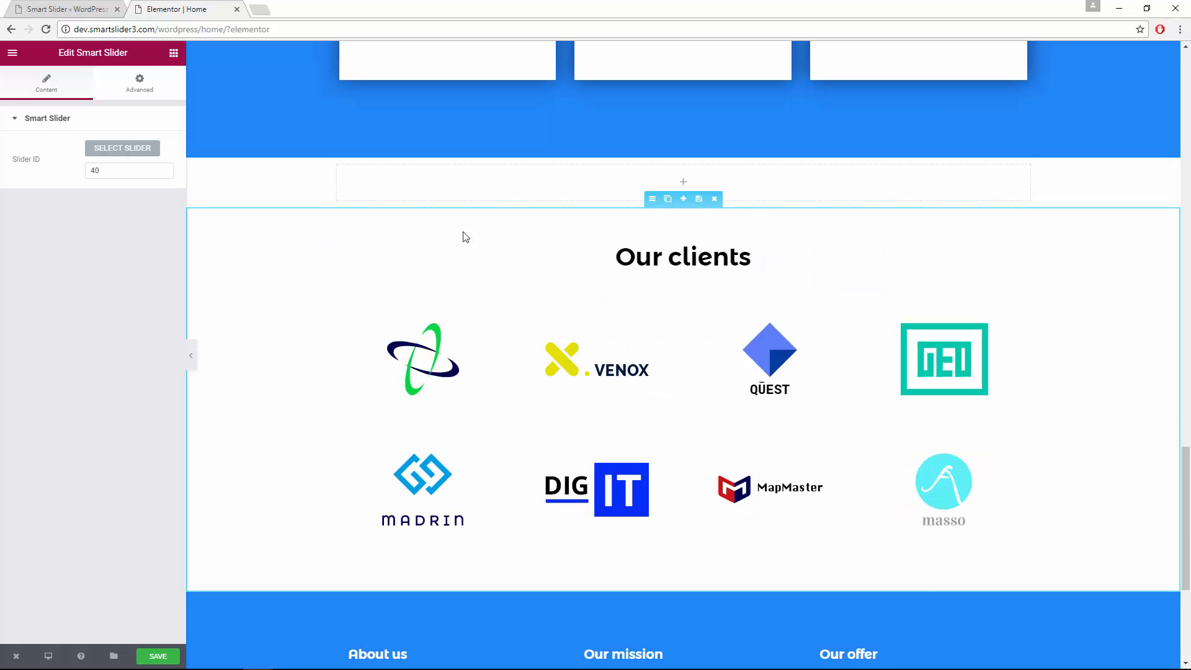
pyautogui.click(173, 52)
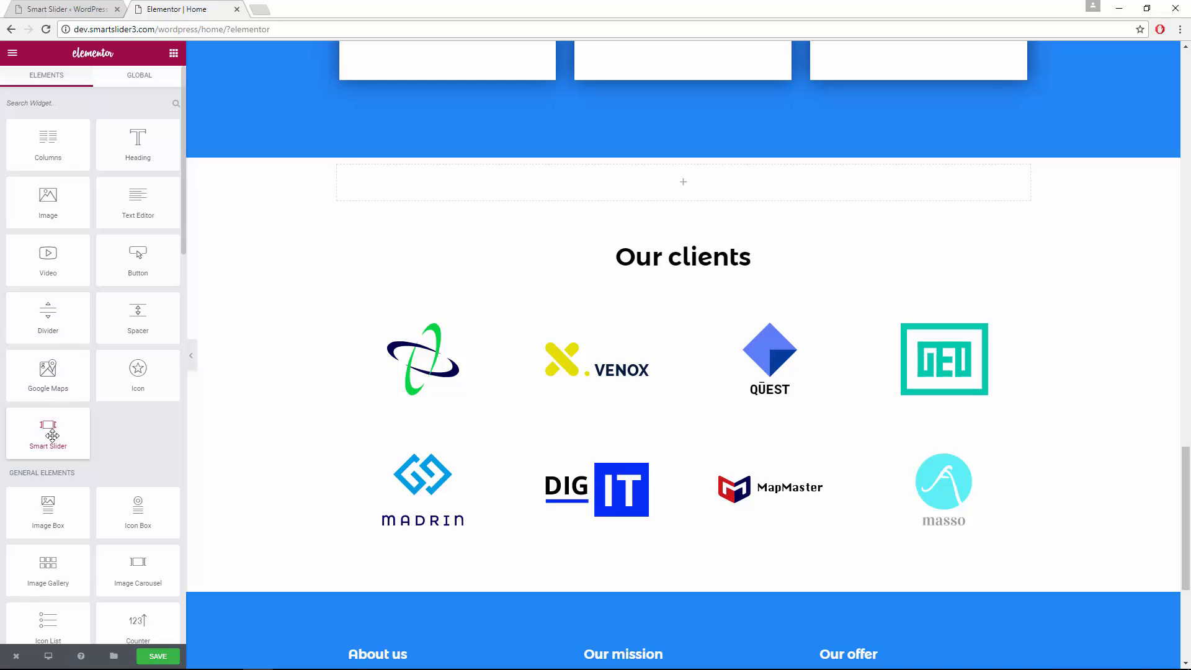
pyautogui.moveTo(49, 433); pyautogui.dragTo(583, 195)
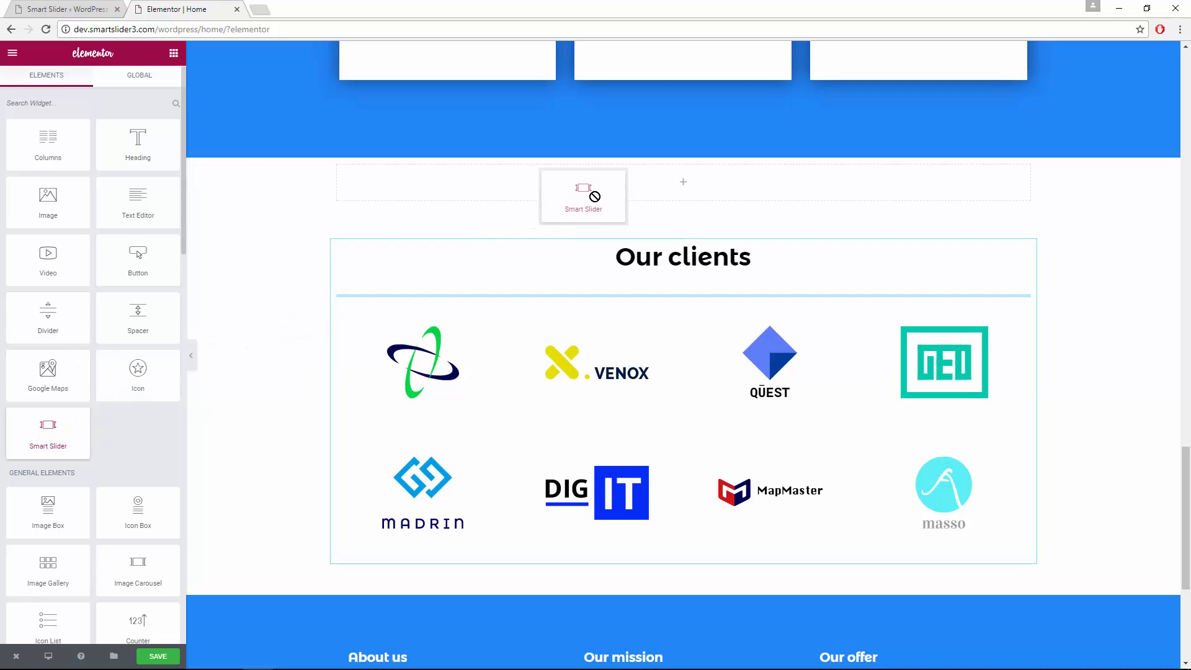
# Embed the Testimonial (#41) slider in the section and preview both its slides
pyautogui.click(583, 196)
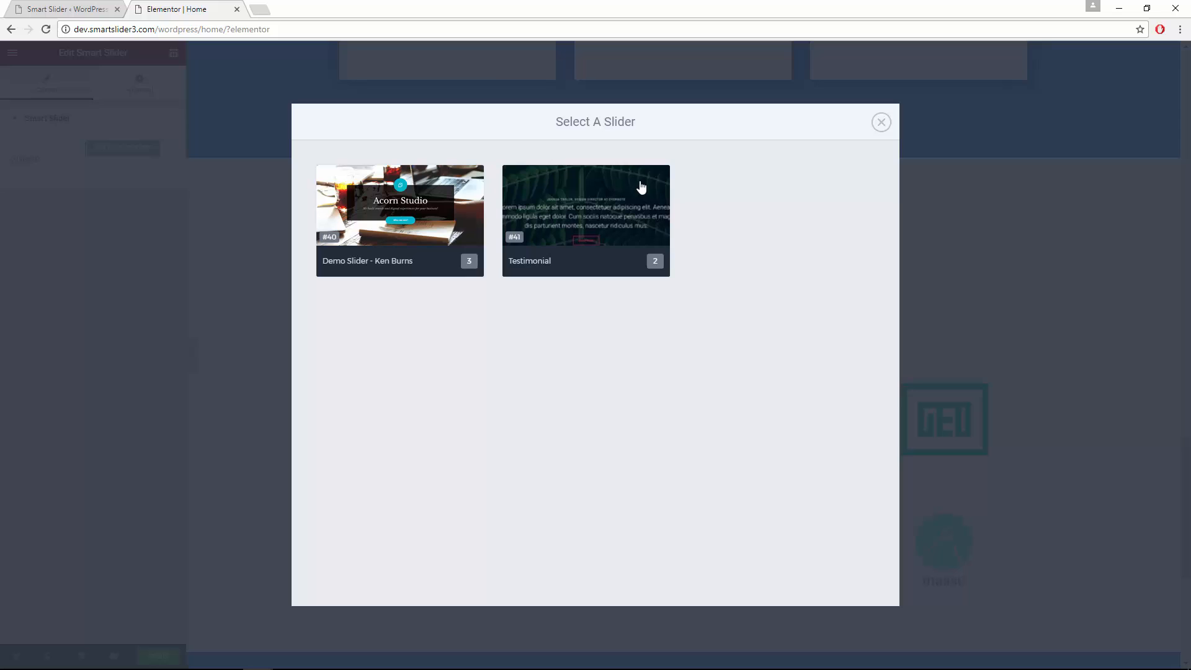
pyautogui.moveTo(590, 225)
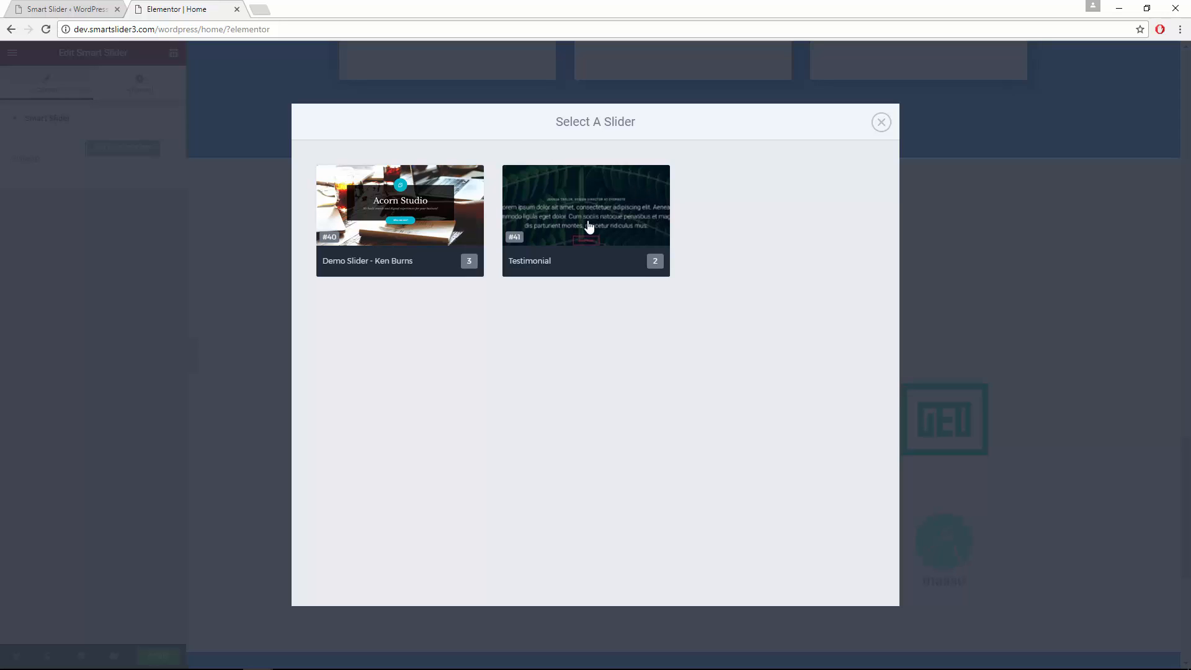
pyautogui.click(586, 220)
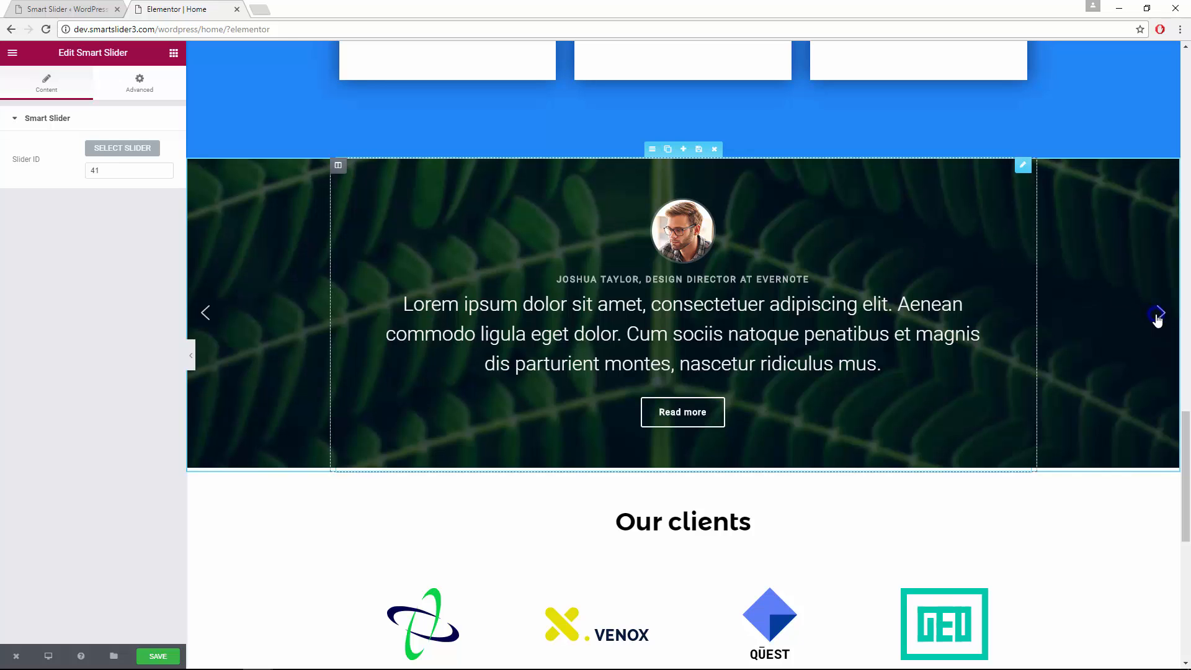
pyautogui.click(1156, 312)
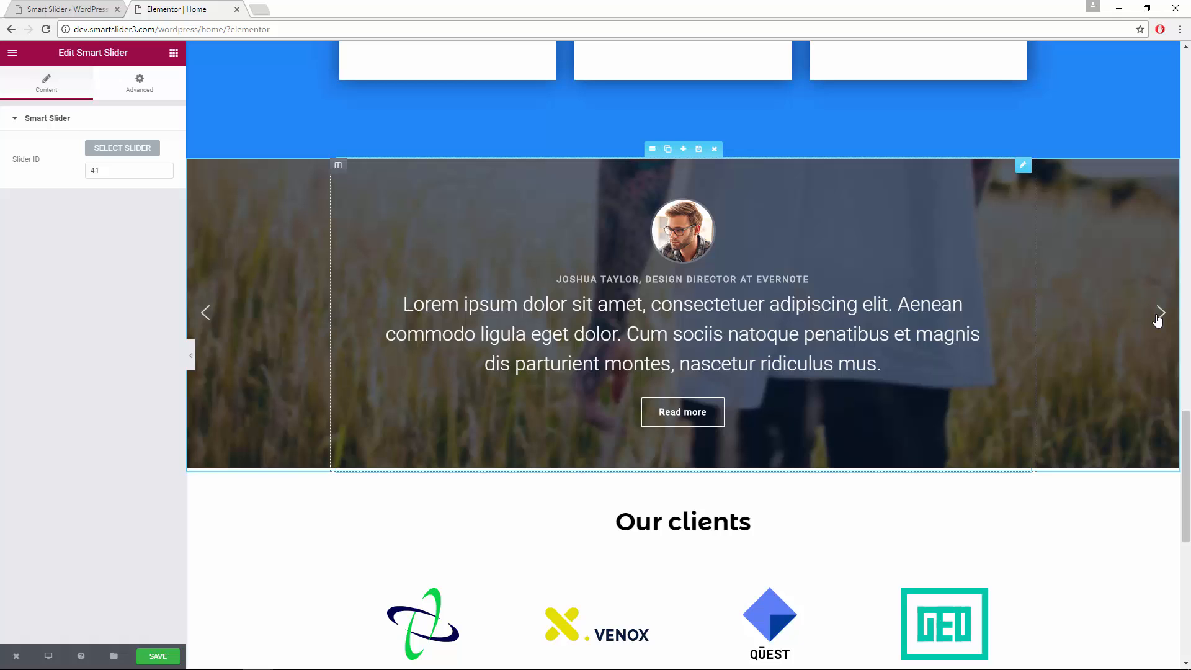
pyautogui.click(1161, 313)
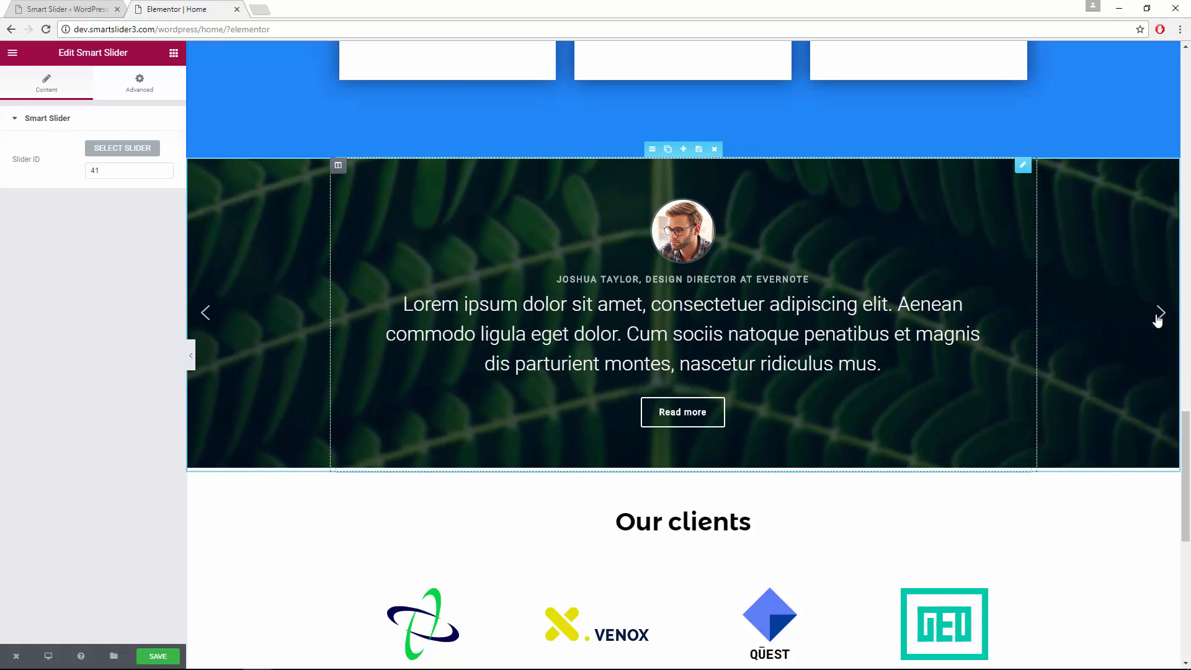